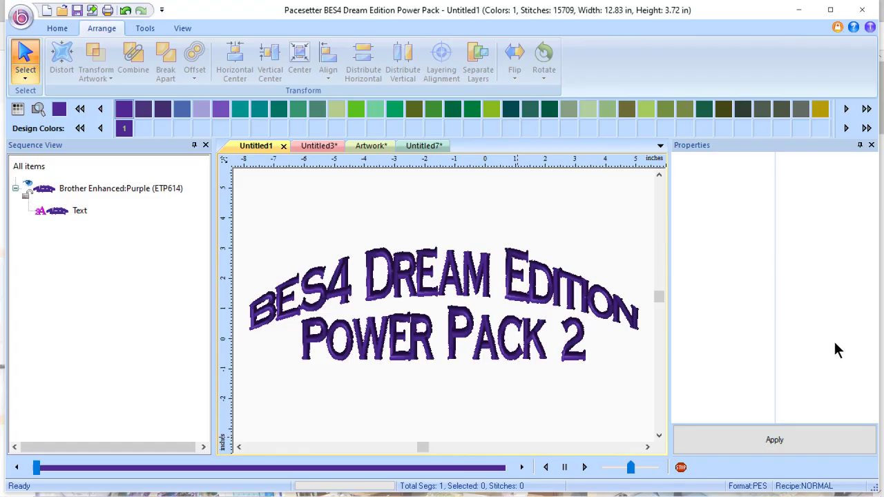
# Select the green leaf in Untitled3, then create the blank design Untitled8.
pyautogui.click(308, 145)
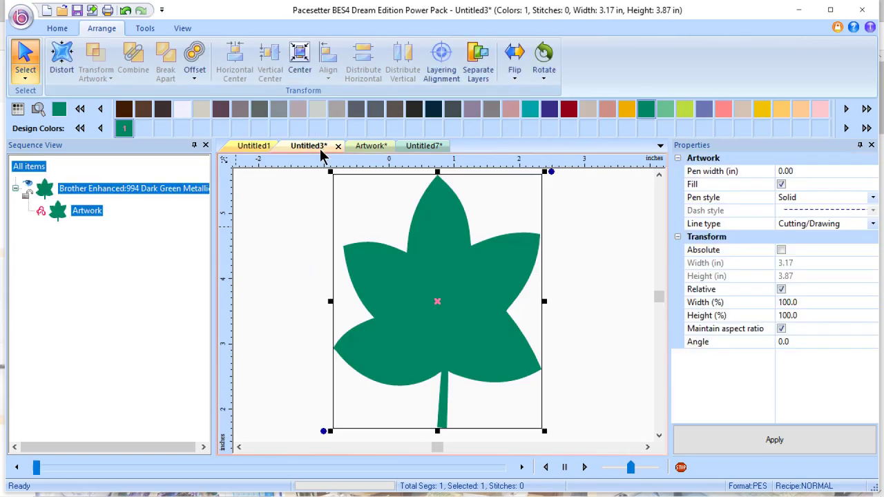
pyautogui.click(307, 145)
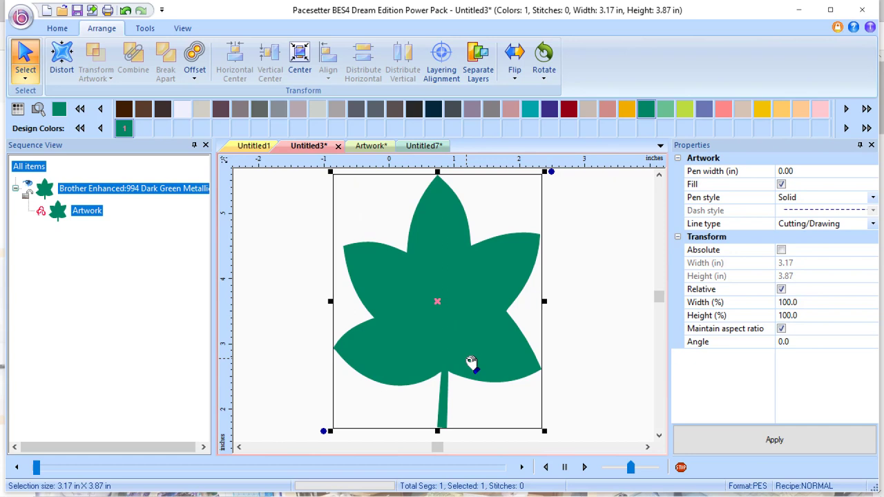
pyautogui.moveTo(141, 158)
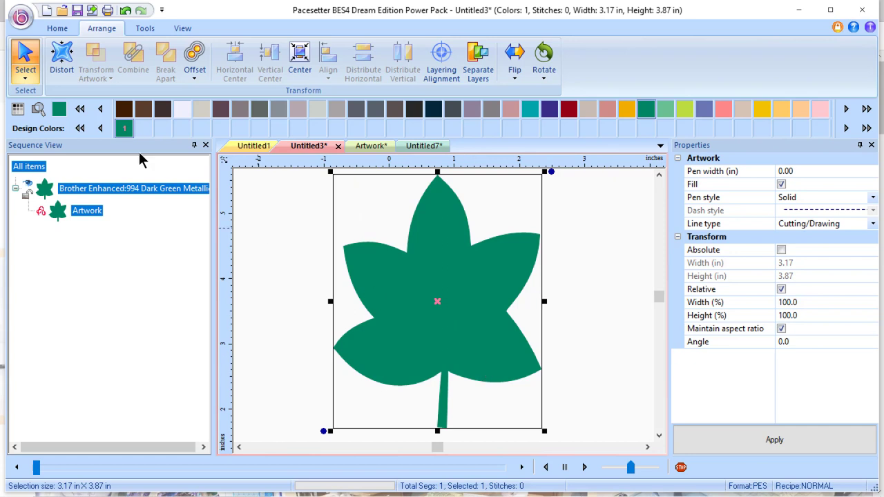
pyautogui.click(20, 17)
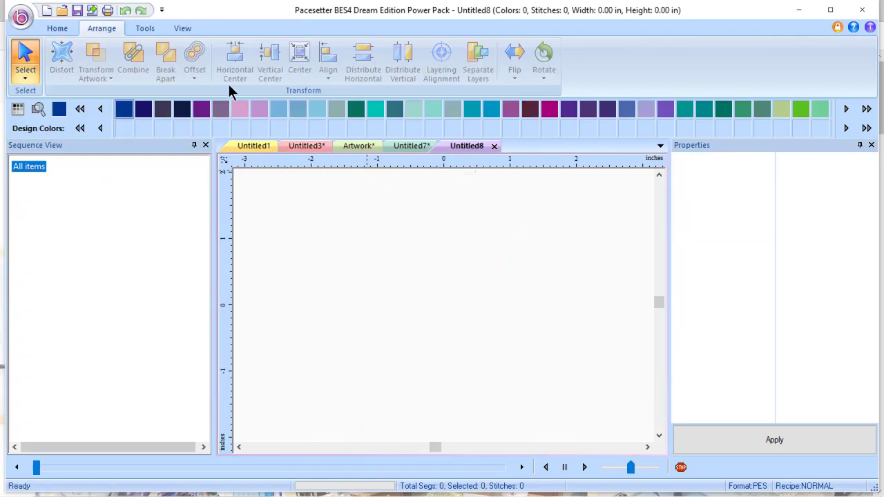
# Place the leaf from the Applique Shapes library onto the Untitled8 canvas.
pyautogui.click(57, 28)
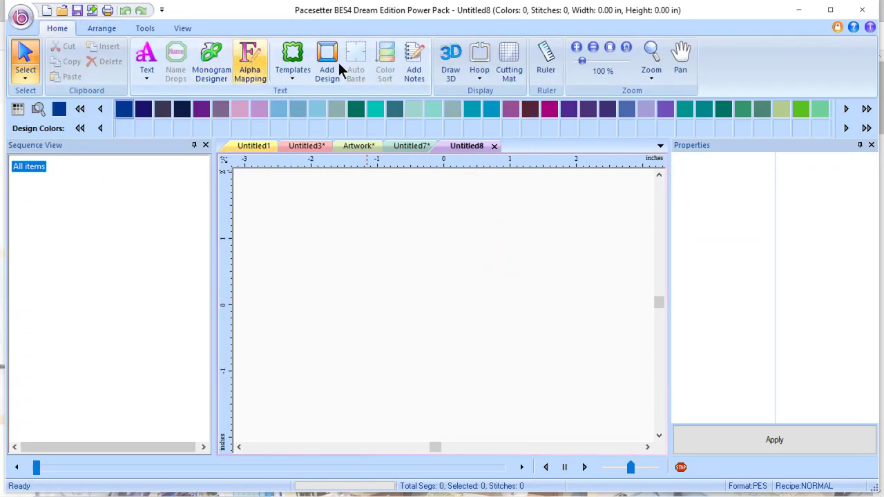
pyautogui.click(327, 60)
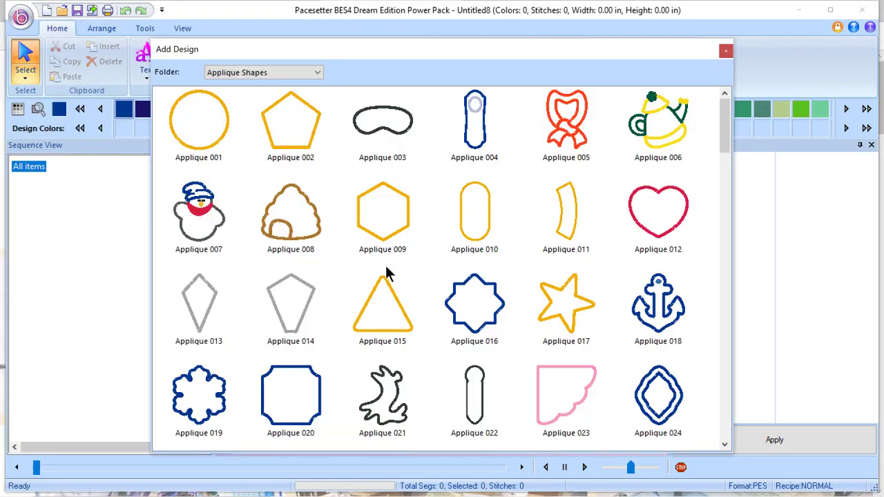
pyautogui.moveTo(432, 425)
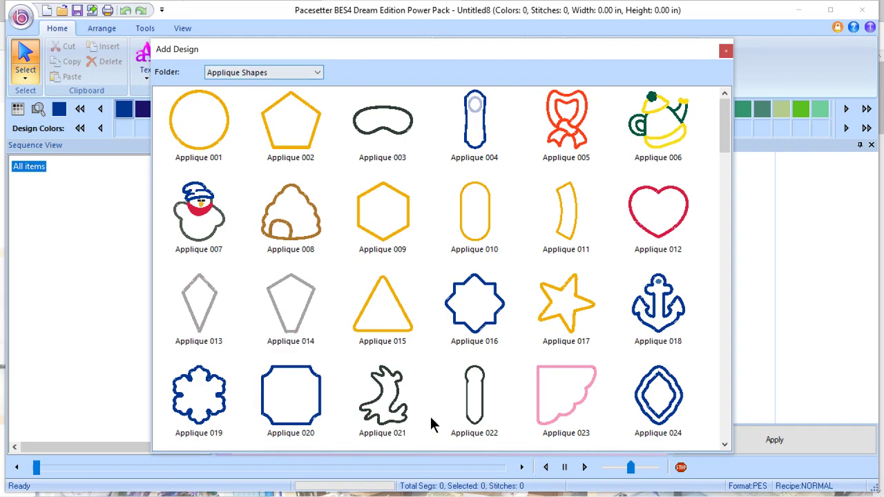
pyautogui.scroll(-3)
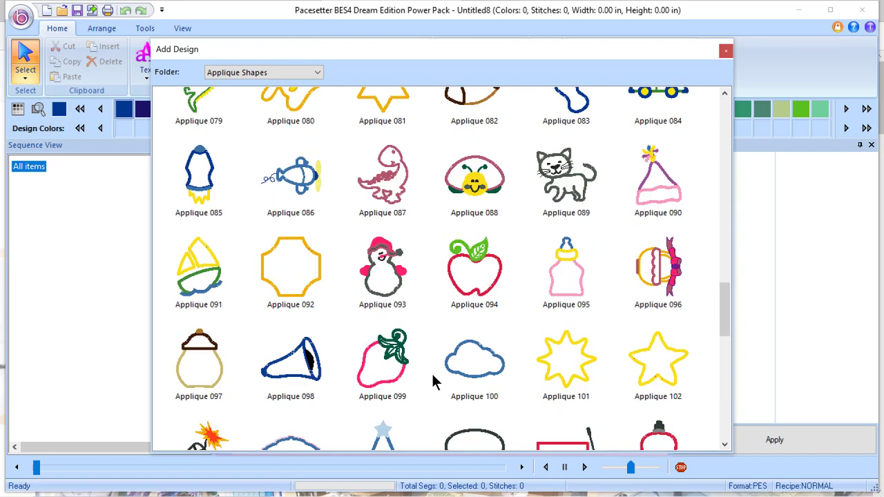
pyautogui.scroll(-3)
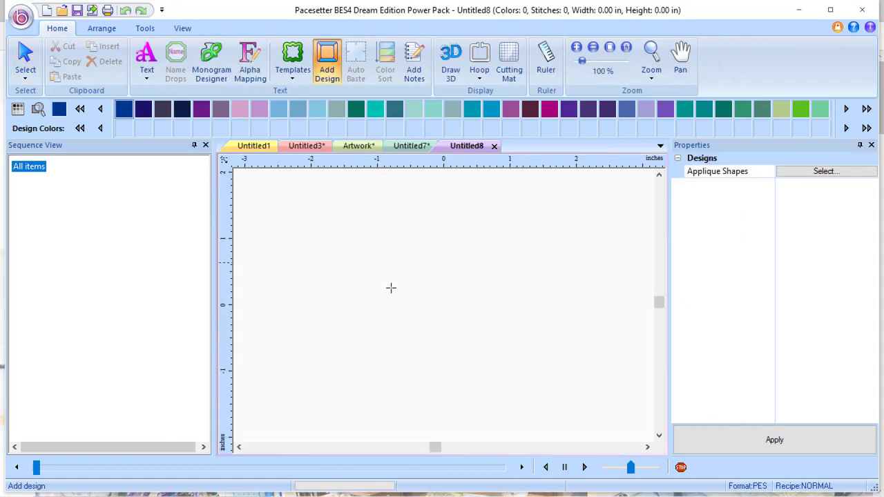
pyautogui.click(327, 60)
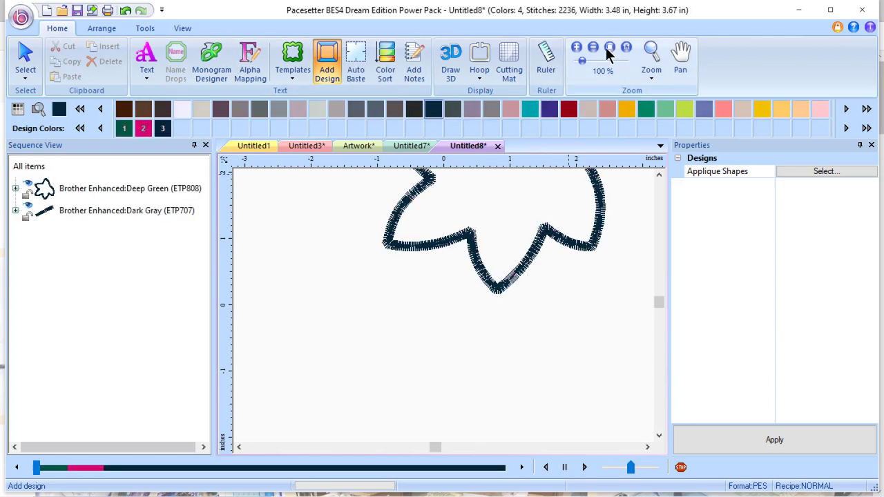
# Zoom to fit the leaf applique and convert it to zero-stitch artwork.
pyautogui.click(610, 47)
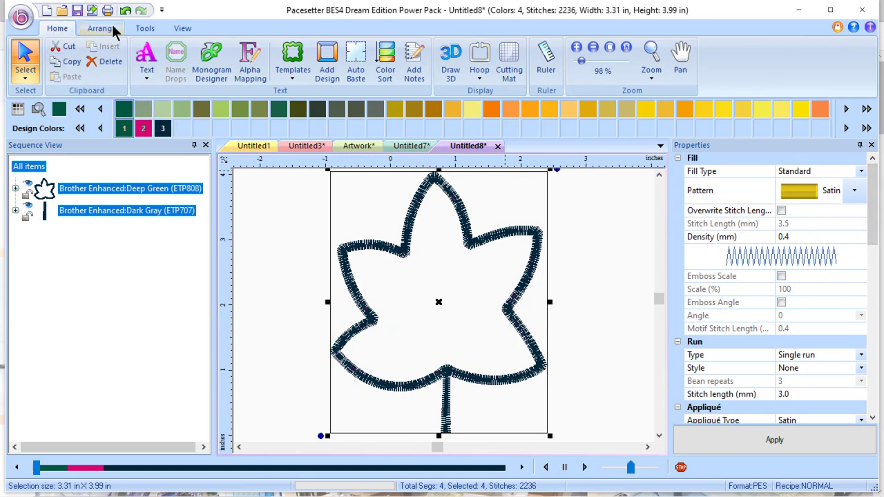
pyautogui.click(144, 28)
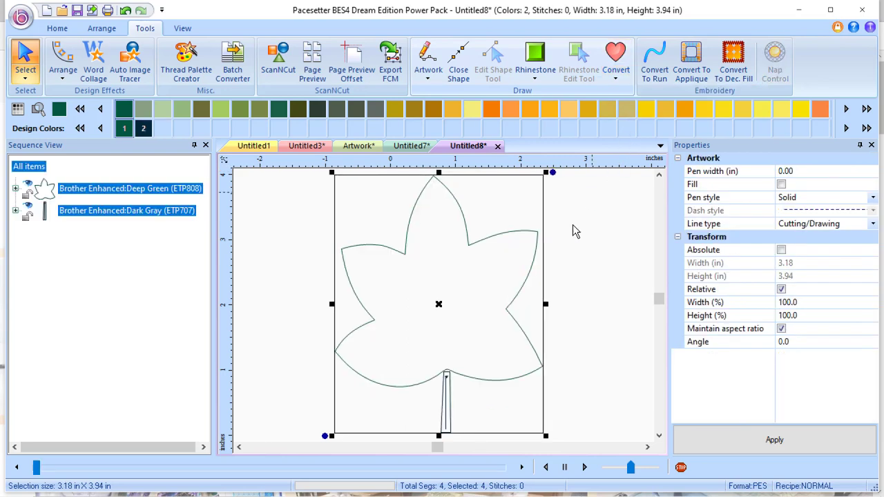
pyautogui.moveTo(492, 413)
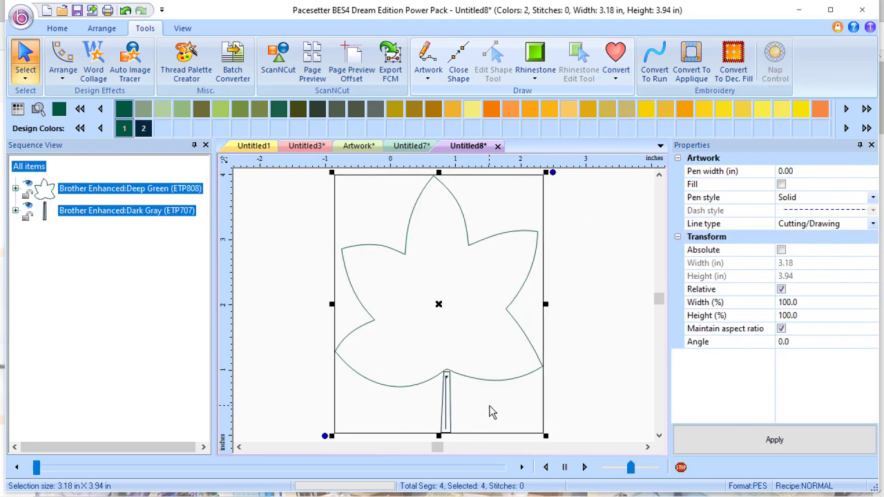
pyautogui.moveTo(794, 200)
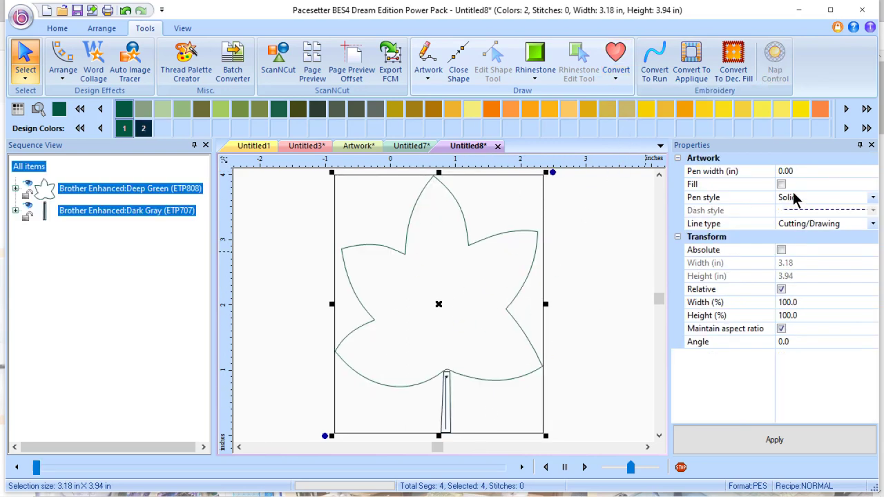
# Fill the leaf outline and combine leaf and stem into one red shape.
pyautogui.click(781, 183)
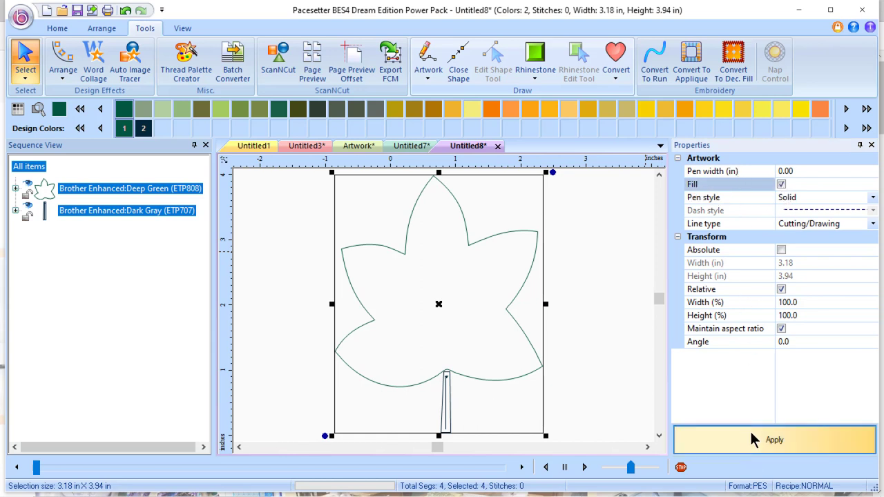
pyautogui.click(774, 440)
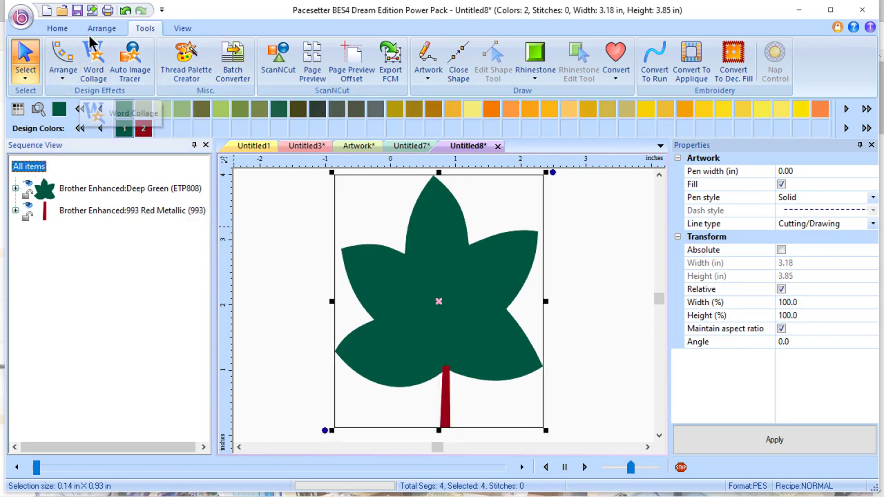
pyautogui.click(56, 28)
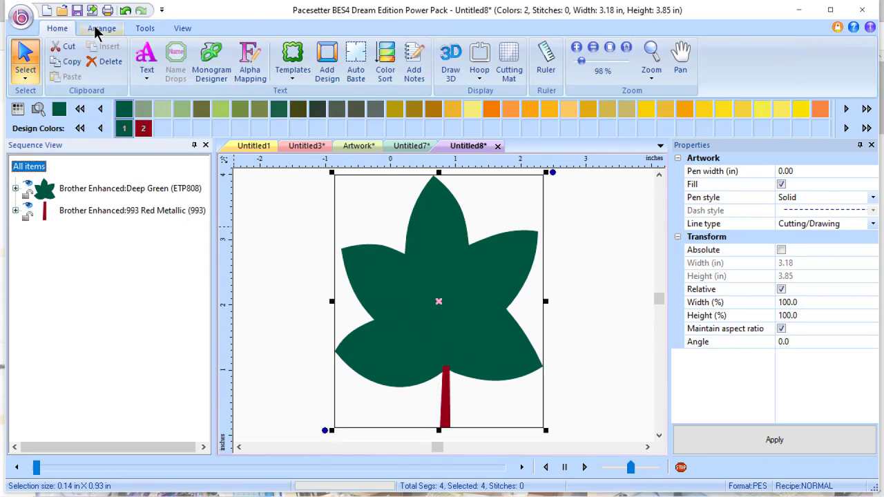
pyautogui.click(101, 28)
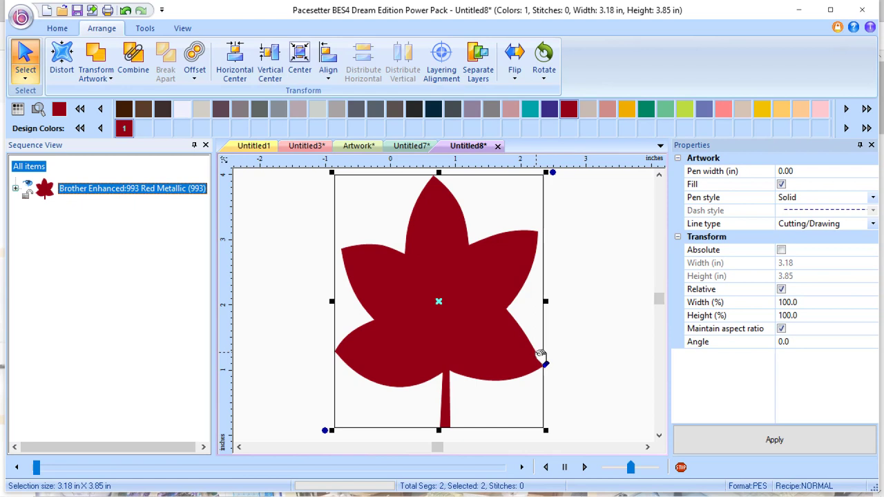
pyautogui.moveTo(549, 397)
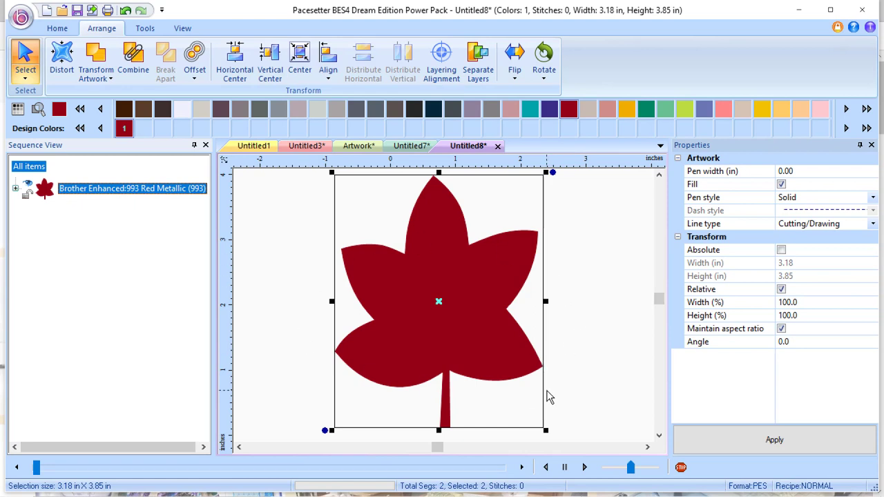
pyautogui.click(57, 27)
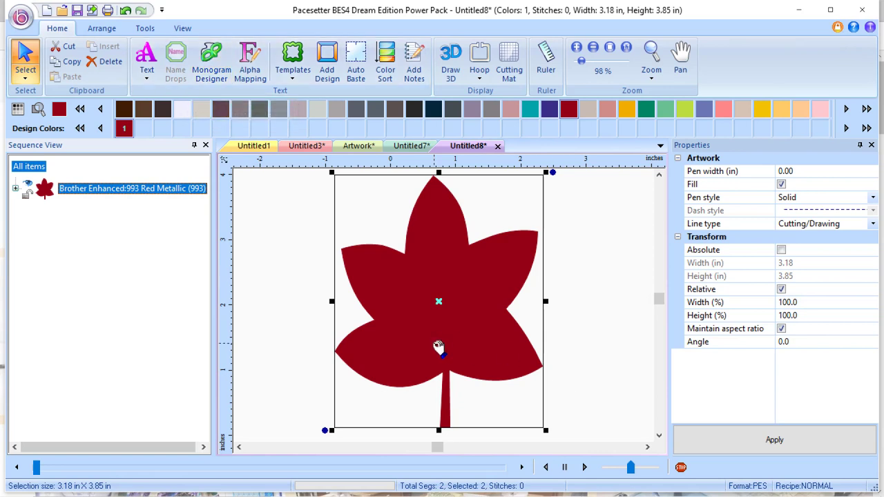
pyautogui.moveTo(328, 312)
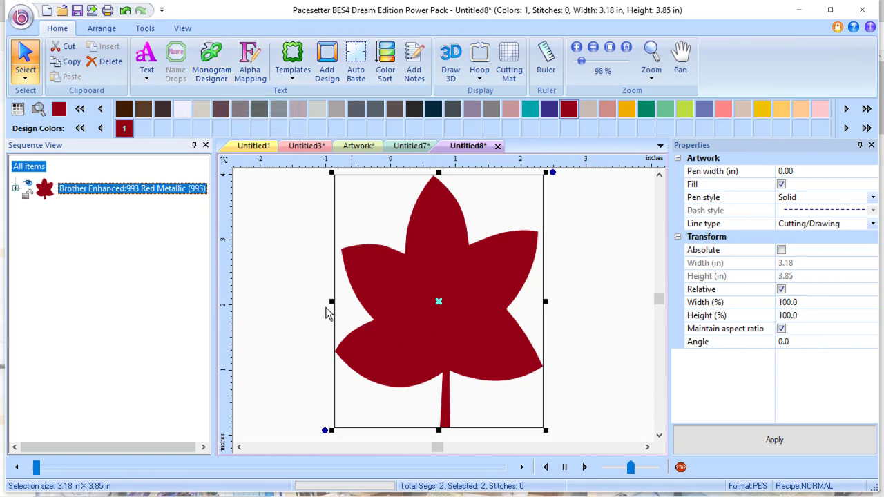
# Send the red leaf to a new ScanNCut Artwork document, cancelling the FCM export.
pyautogui.click(145, 28)
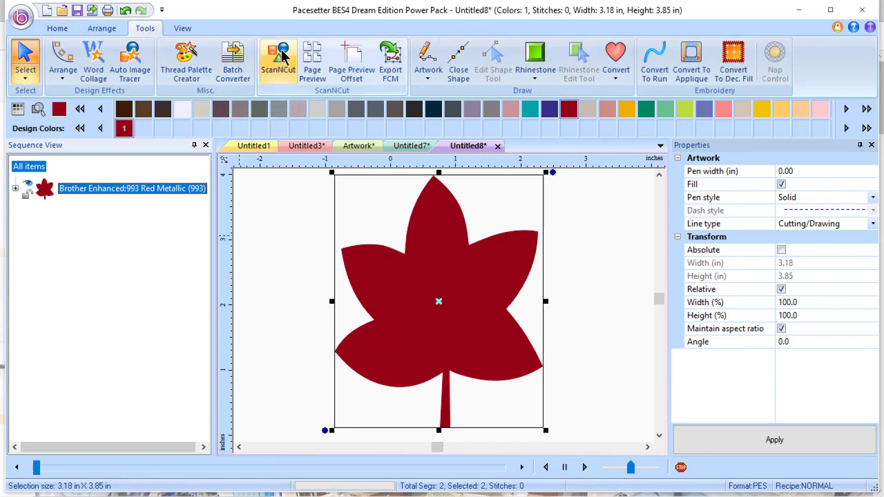
pyautogui.click(277, 60)
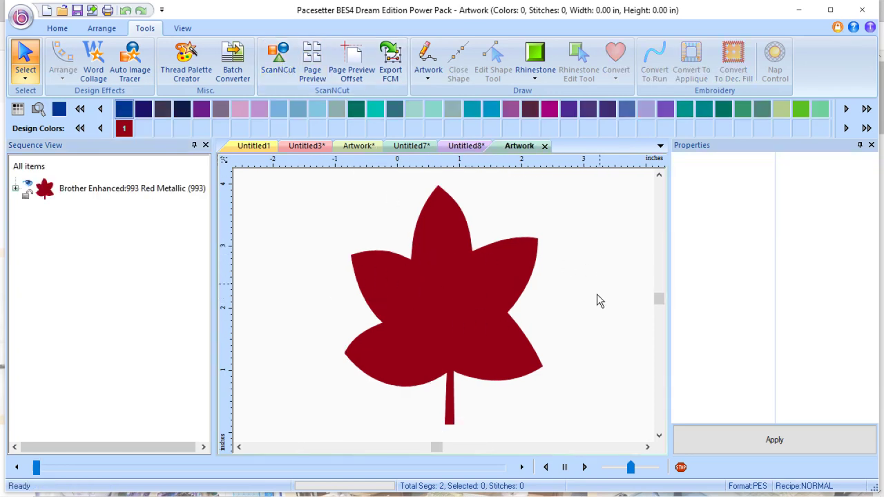
pyautogui.moveTo(480, 355)
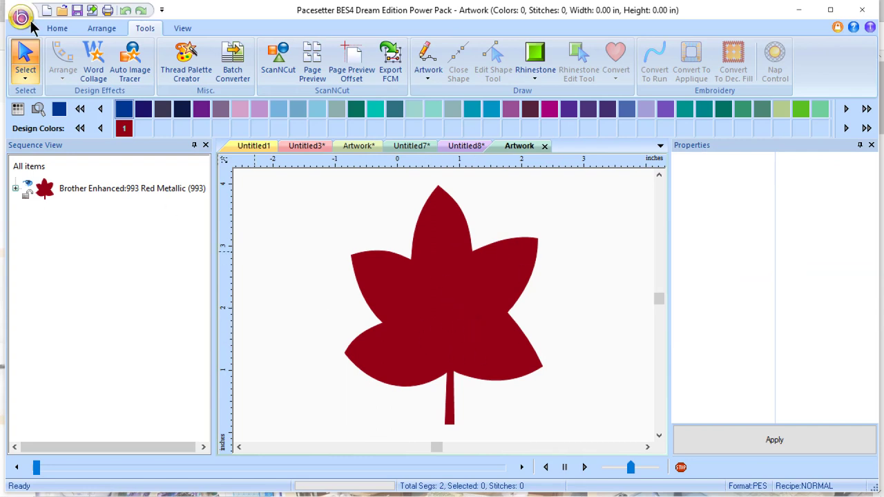
pyautogui.moveTo(20, 17)
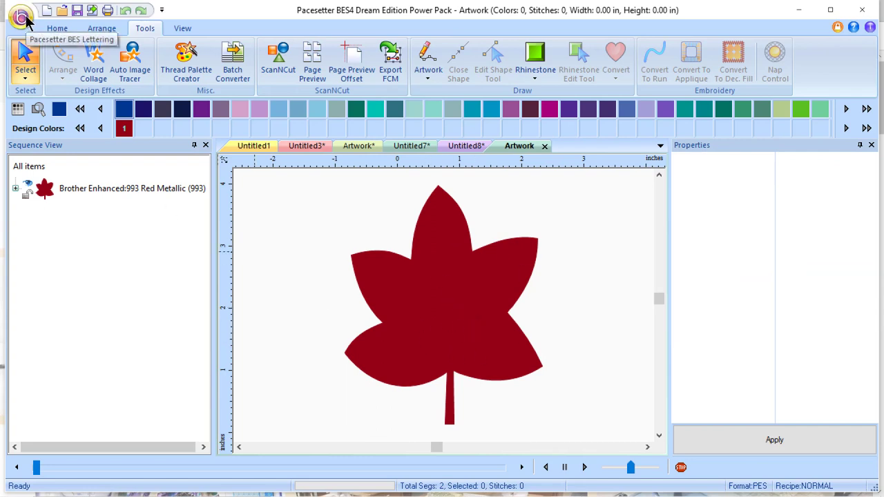
pyautogui.click(390, 61)
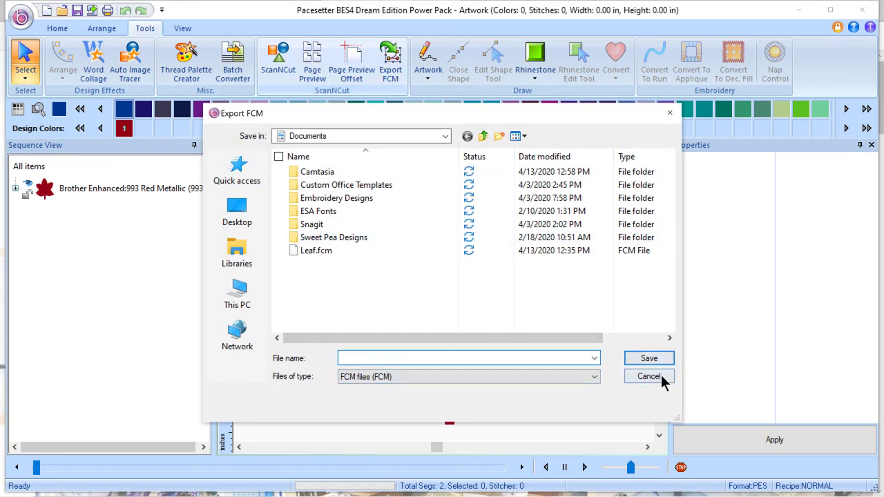
pyautogui.click(648, 376)
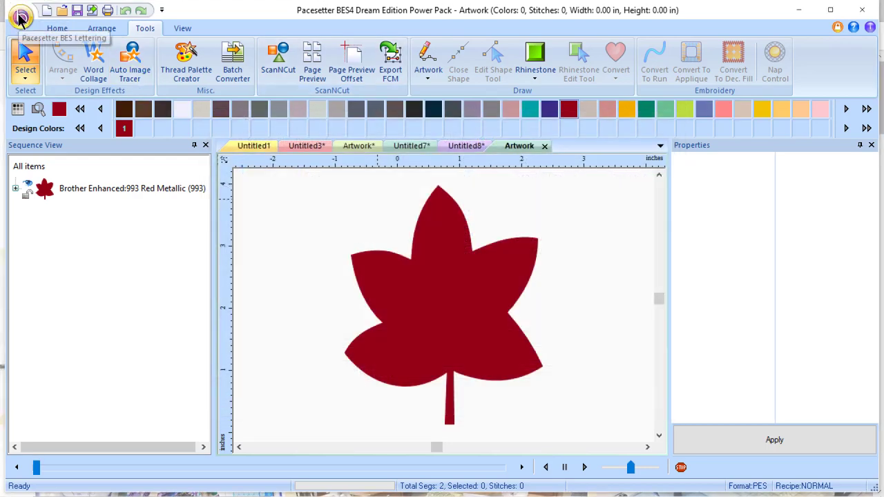
pyautogui.click(19, 18)
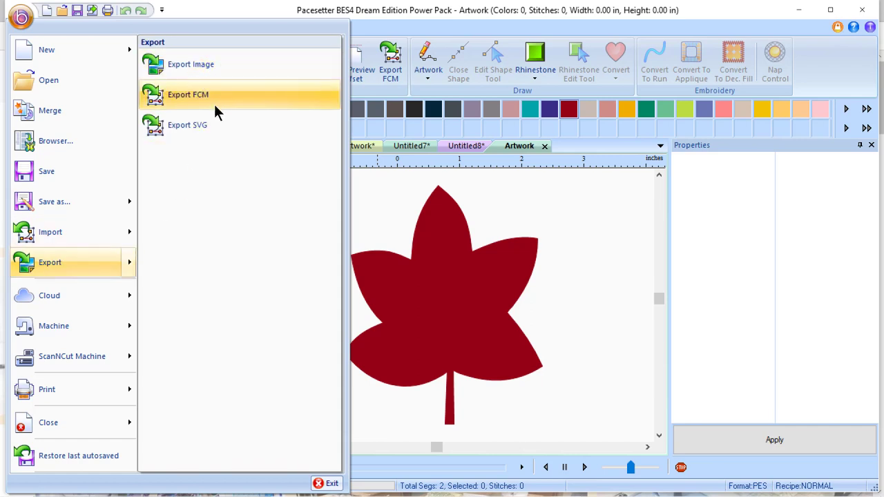
pyautogui.moveTo(220, 132)
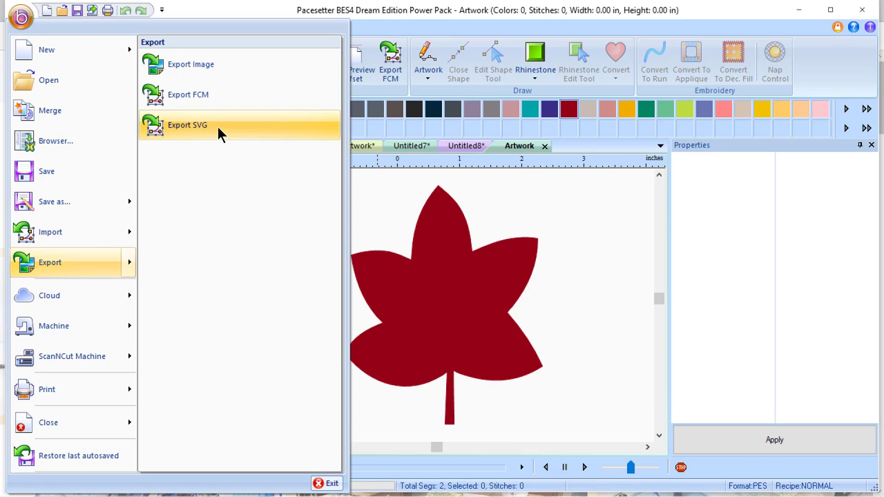
pyautogui.moveTo(73, 355)
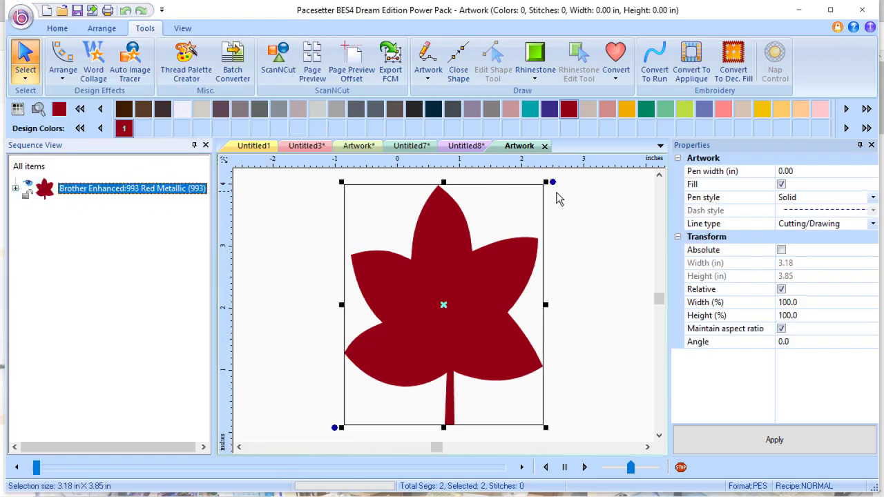
# Convert the red leaf into a rhinestone outline with 0.10-inch (6 ss) stones.
pyautogui.click(615, 76)
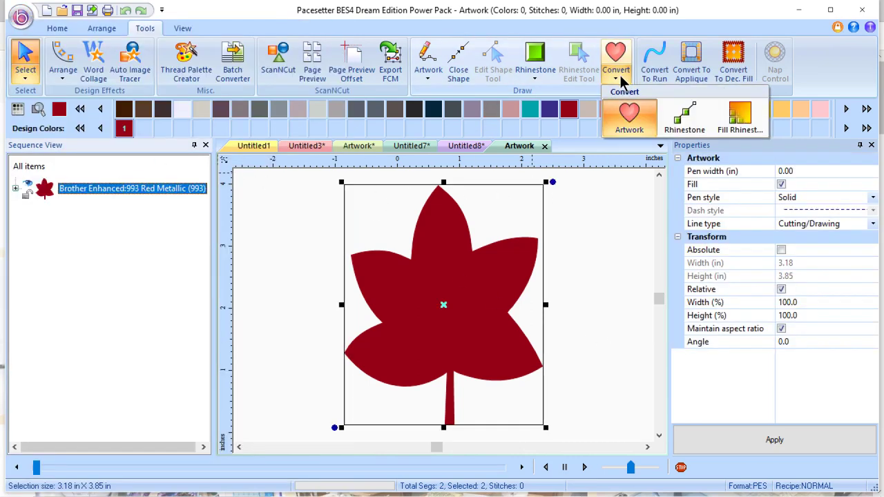
pyautogui.click(684, 118)
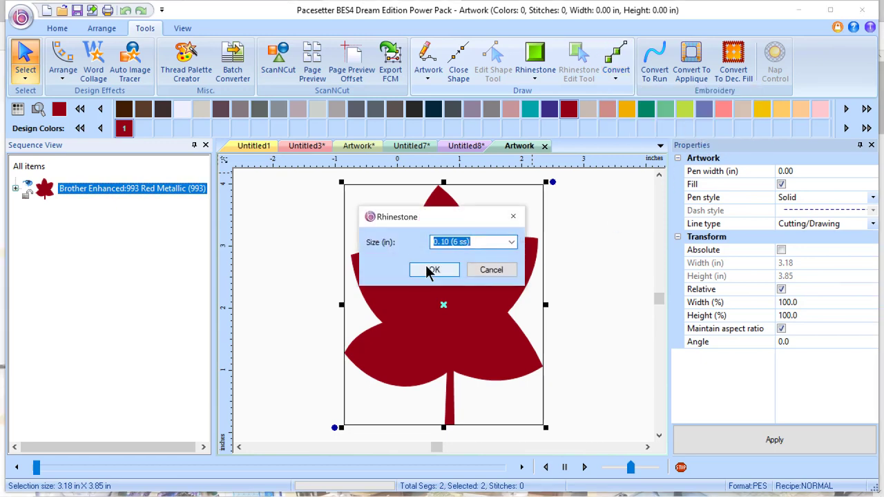
pyautogui.moveTo(434, 275)
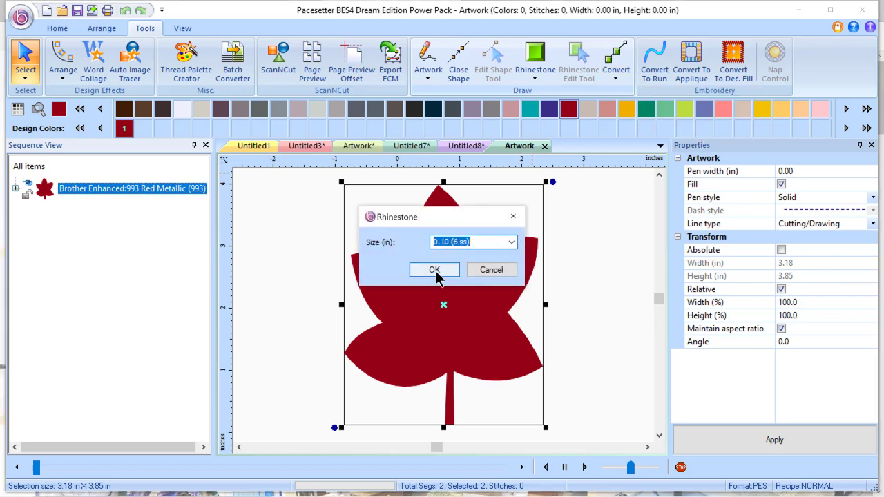
pyautogui.click(434, 269)
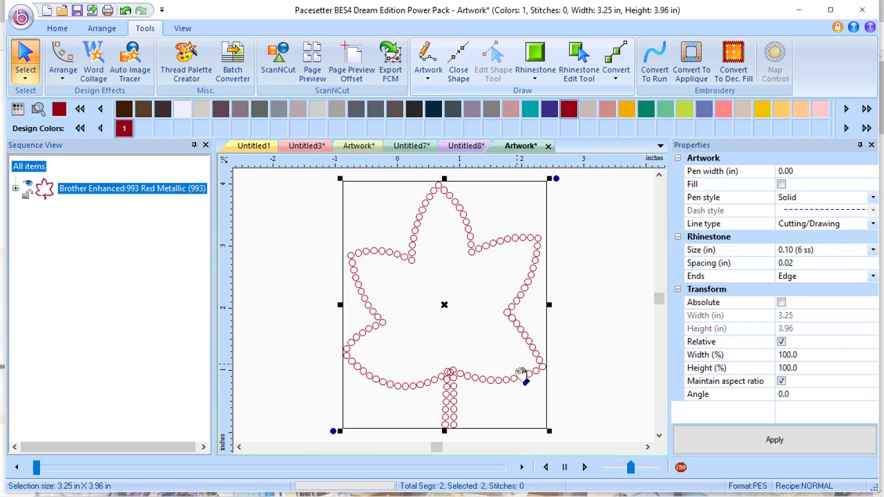
pyautogui.moveTo(425, 377)
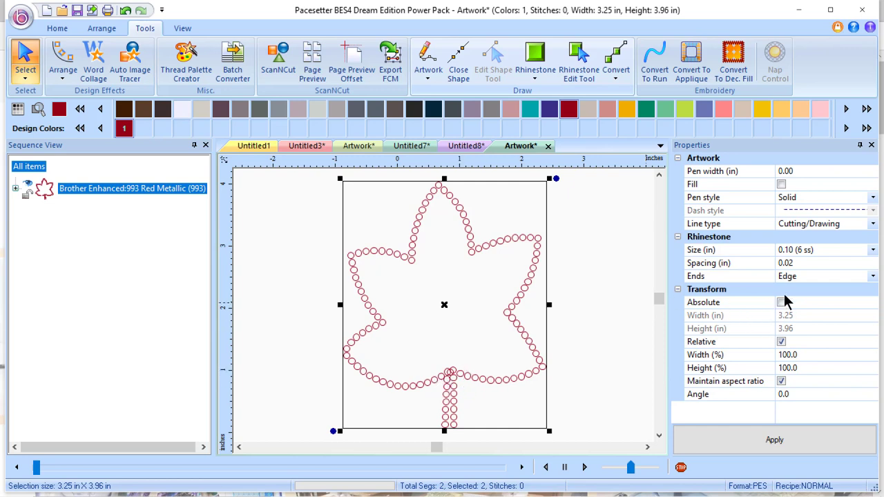
pyautogui.moveTo(794, 268)
pyautogui.write('0.04')
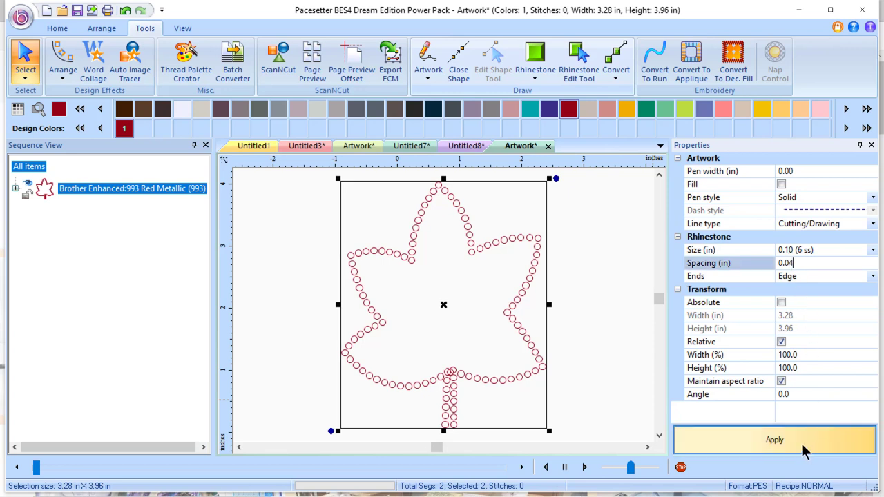
# Apply the wider 0.04-inch stone spacing, then undo back to the solid red leaf.
pyautogui.click(774, 439)
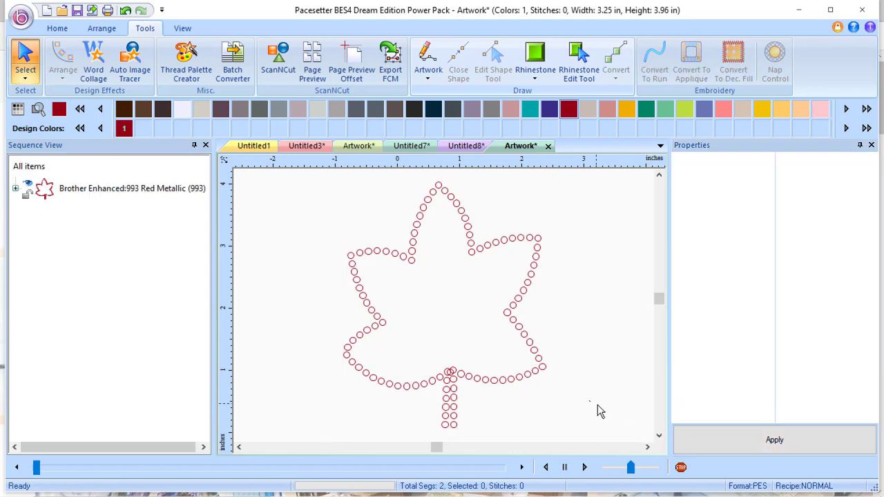
pyautogui.moveTo(453, 379)
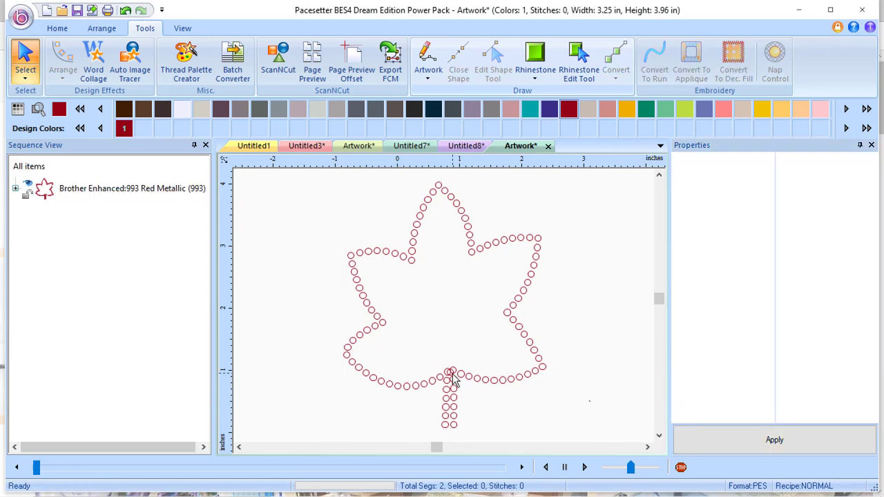
pyautogui.moveTo(414, 387)
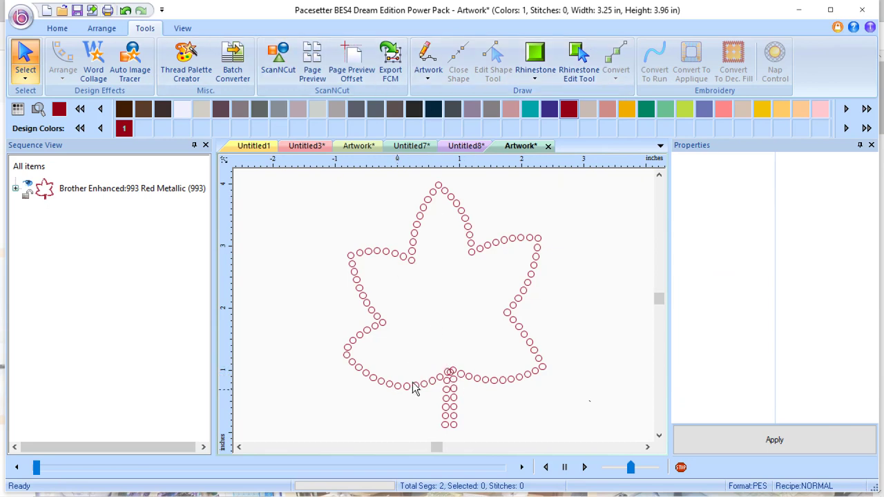
pyautogui.moveTo(486, 192)
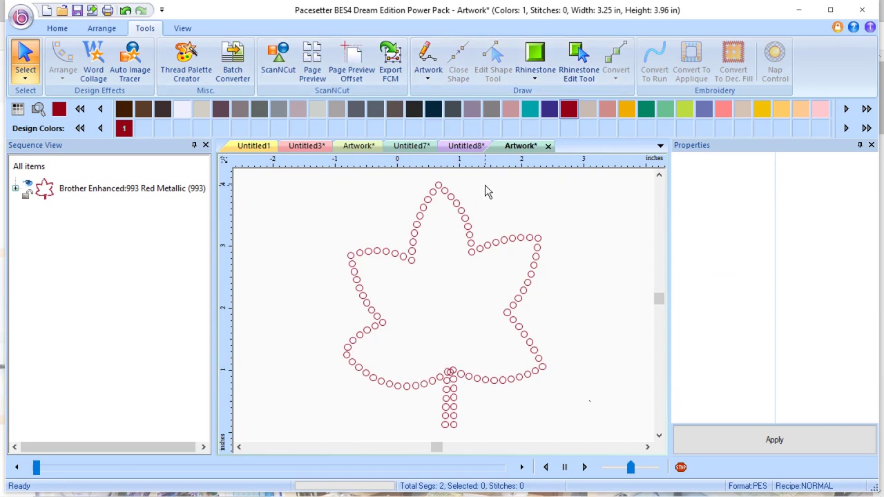
pyautogui.click(579, 61)
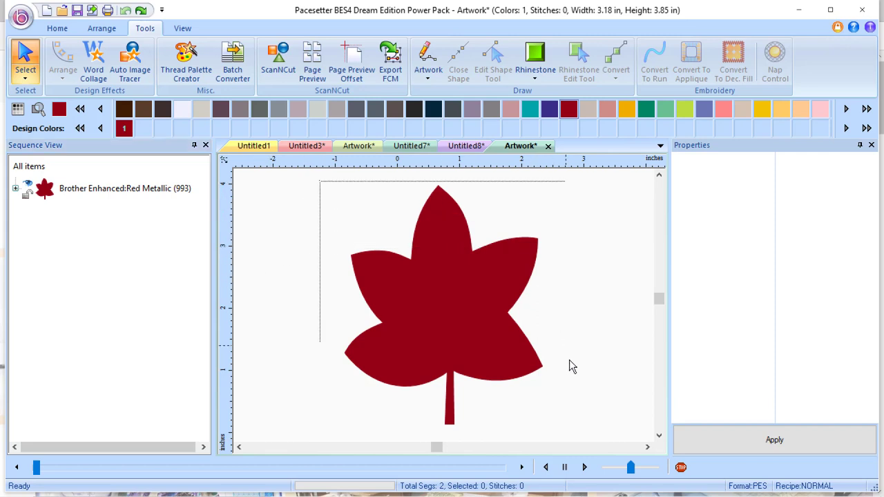
# Fill the leaf with 0.10-inch rhinestones in the Cascade fill type.
pyautogui.click(442, 304)
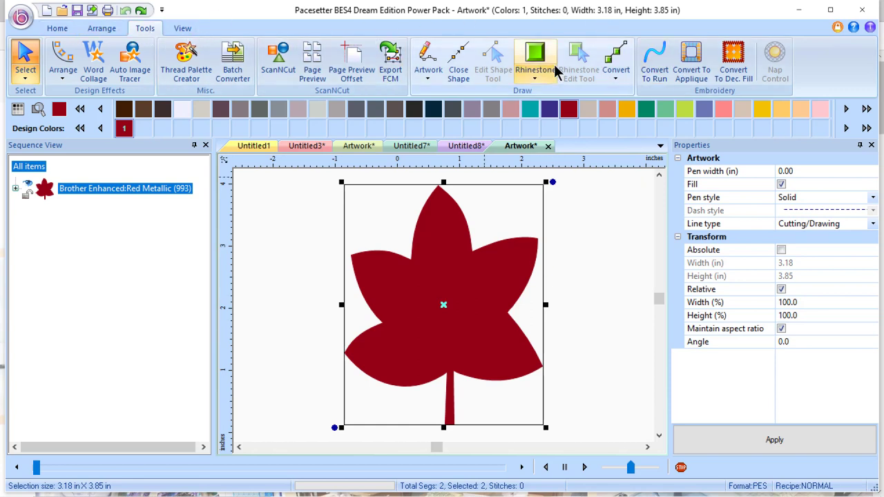
pyautogui.click(615, 62)
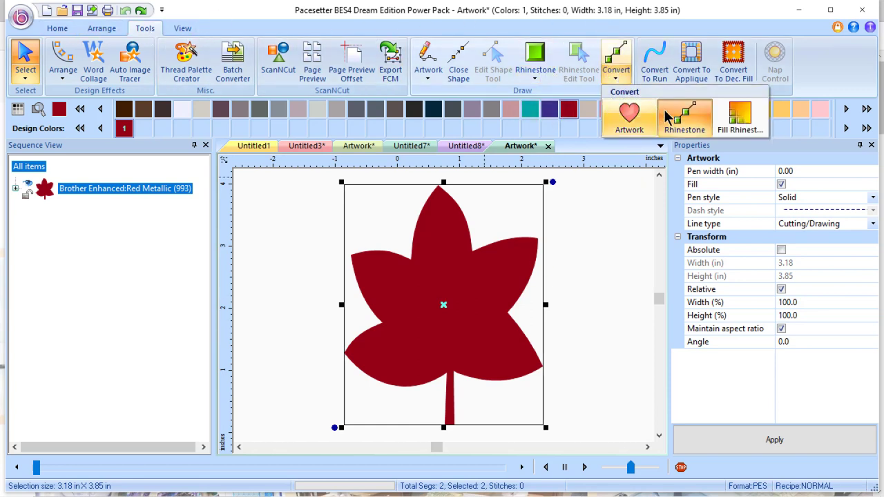
pyautogui.click(684, 118)
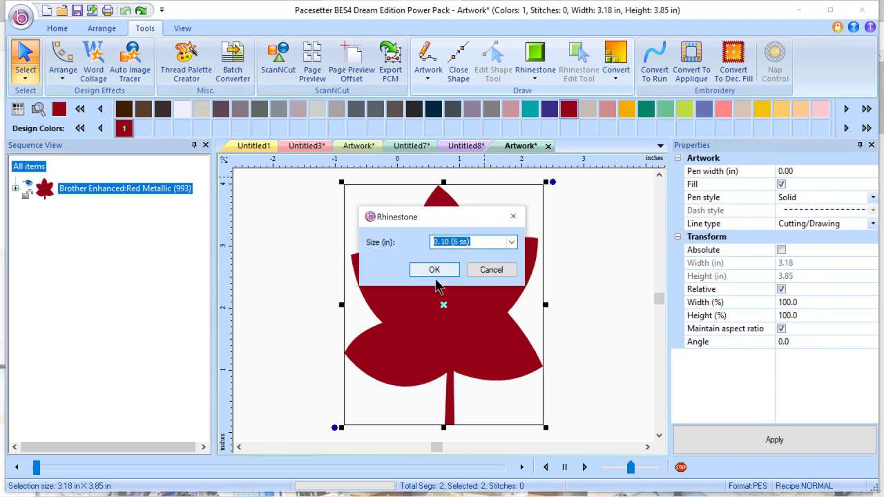
pyautogui.click(434, 269)
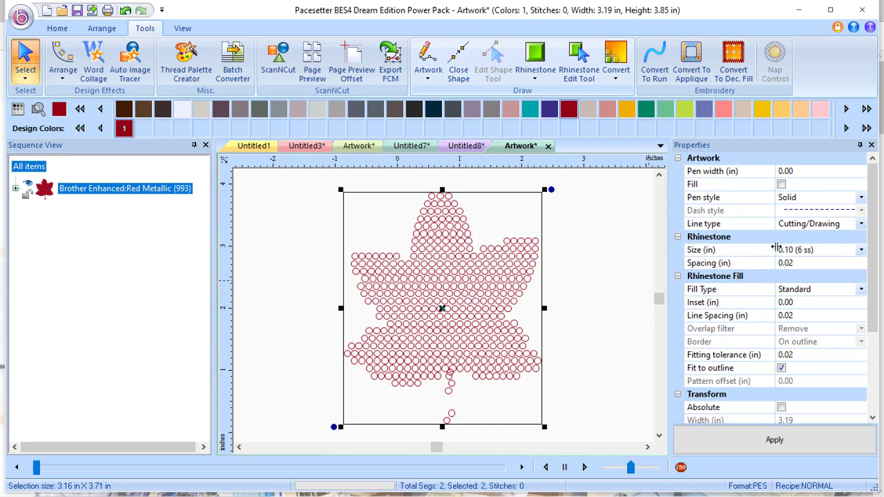
pyautogui.click(861, 288)
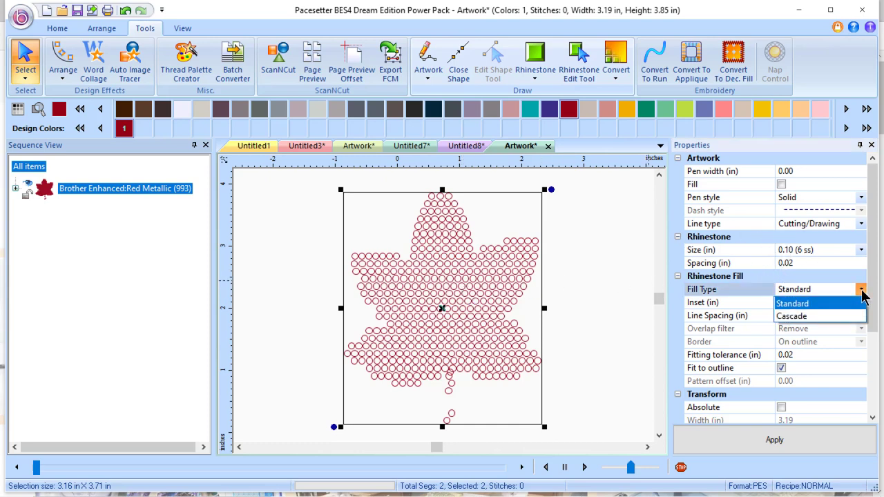
pyautogui.click(792, 316)
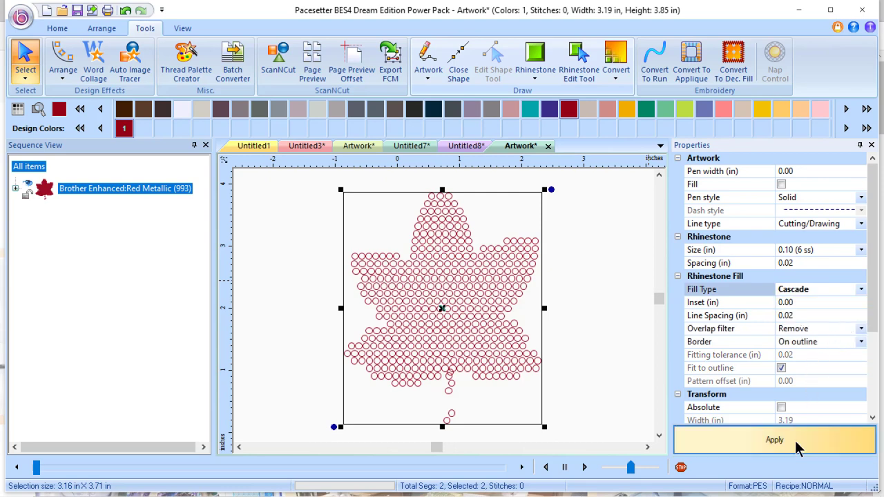
pyautogui.click(774, 440)
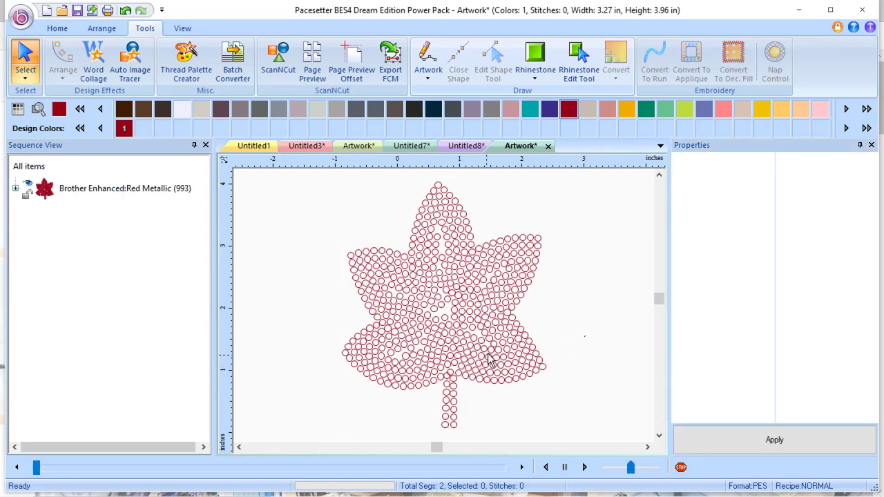
pyautogui.click(578, 60)
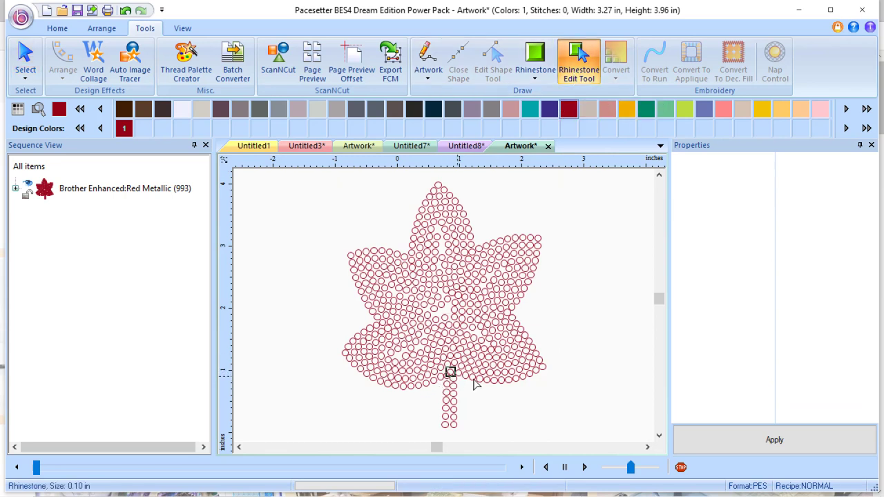
pyautogui.moveTo(528, 390)
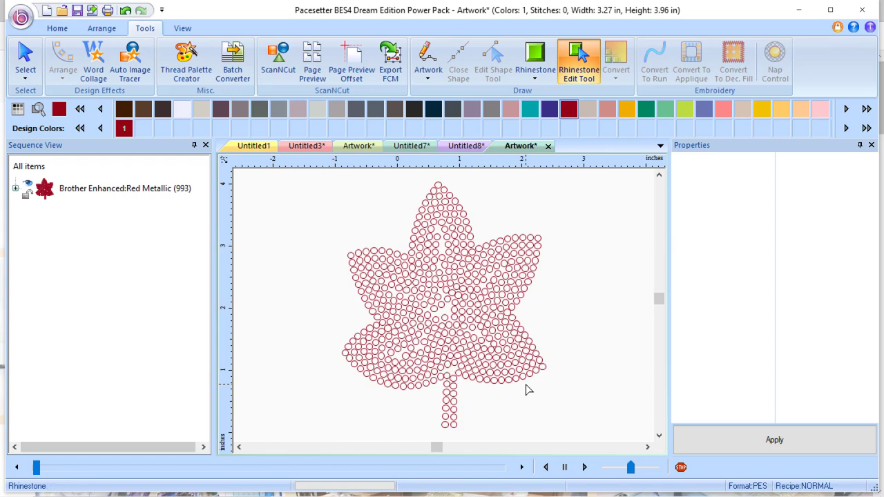
pyautogui.moveTo(452, 383)
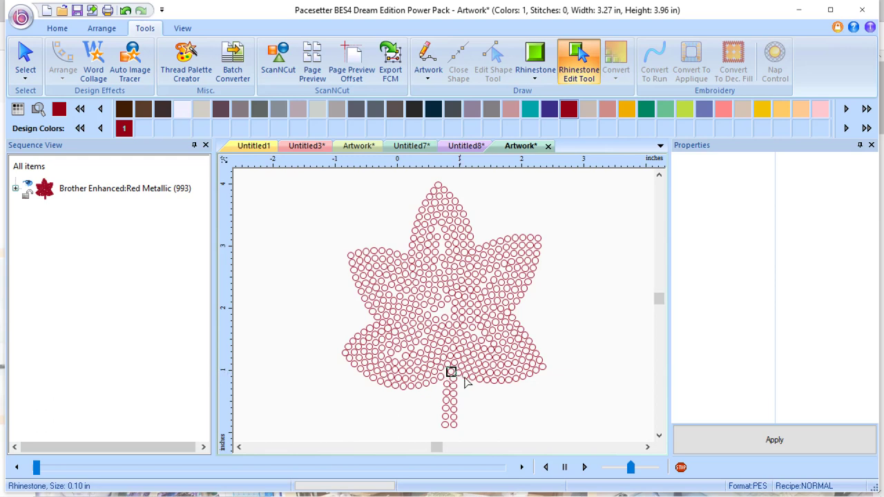
pyautogui.moveTo(629, 427)
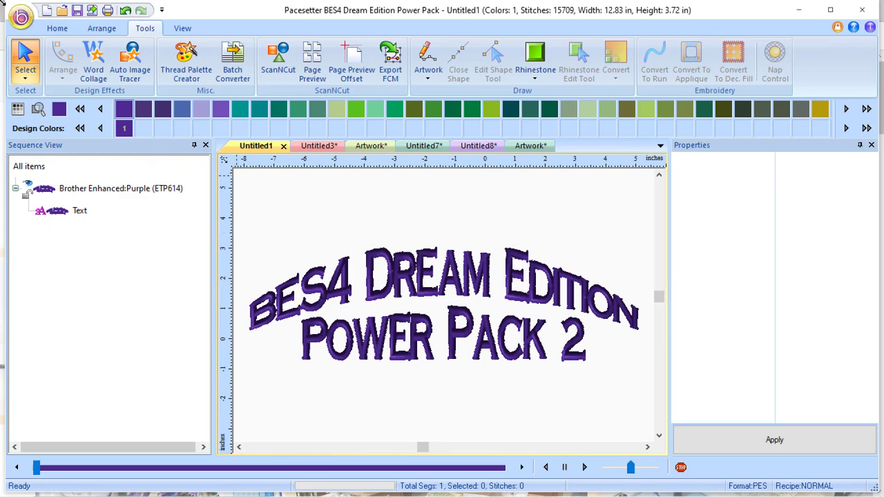
# Start new design Untitled10 and place a Stencil Type text object.
pyautogui.click(20, 18)
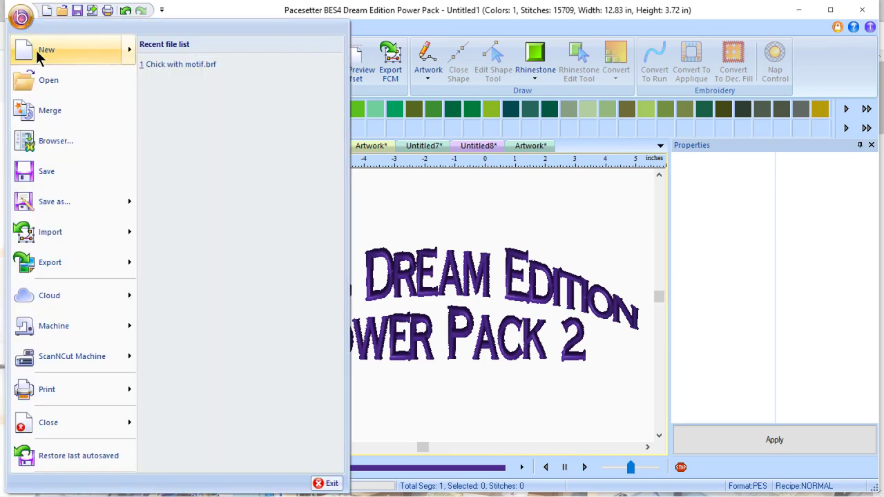
pyautogui.click(46, 49)
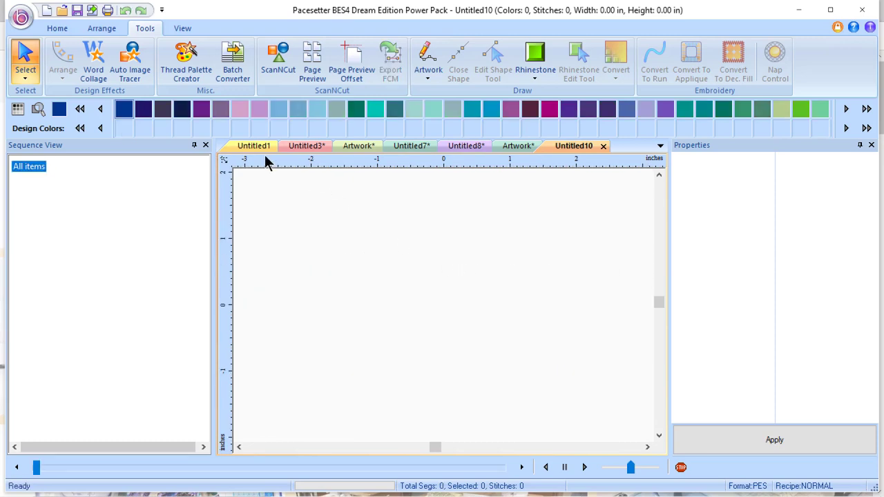
pyautogui.click(57, 28)
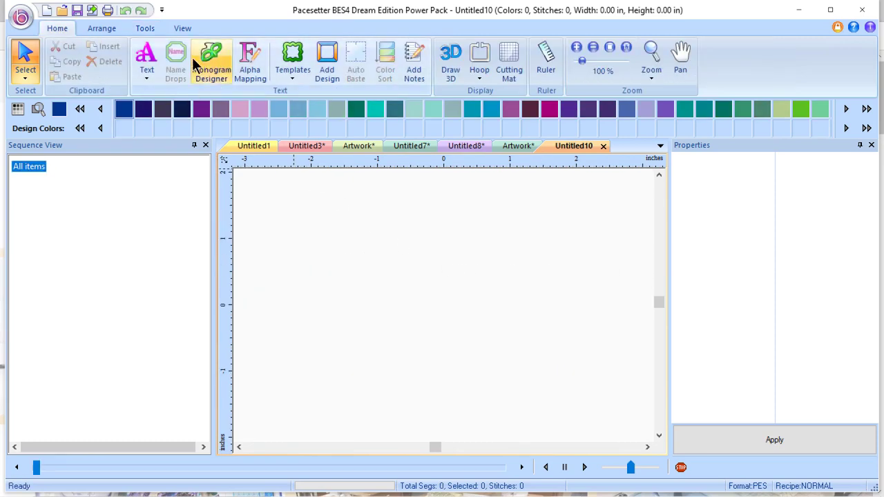
pyautogui.moveTo(349, 306)
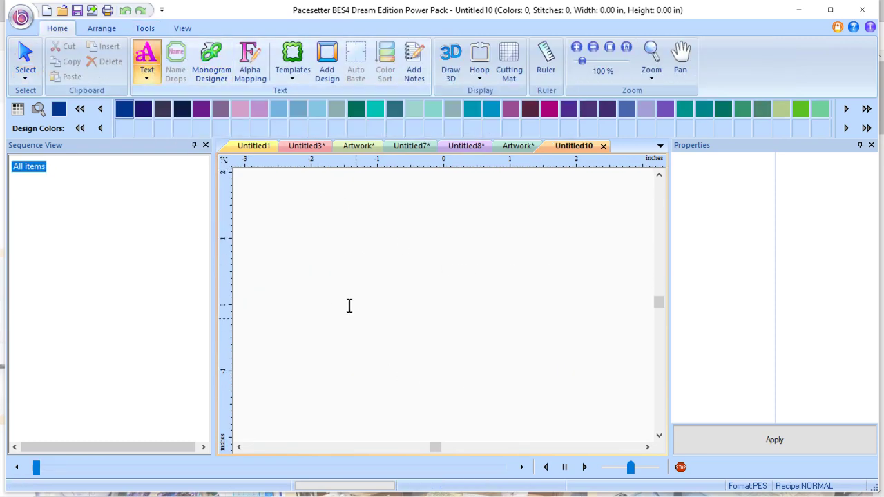
pyautogui.click(146, 58)
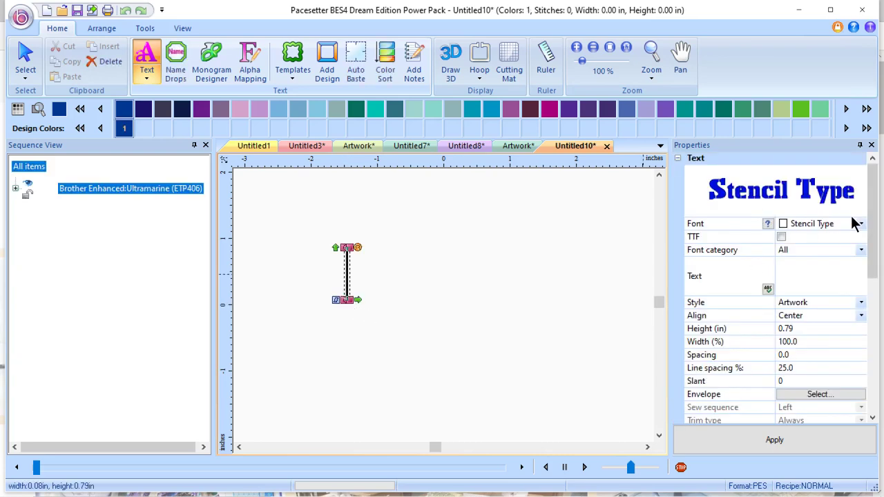
pyautogui.moveTo(868, 312)
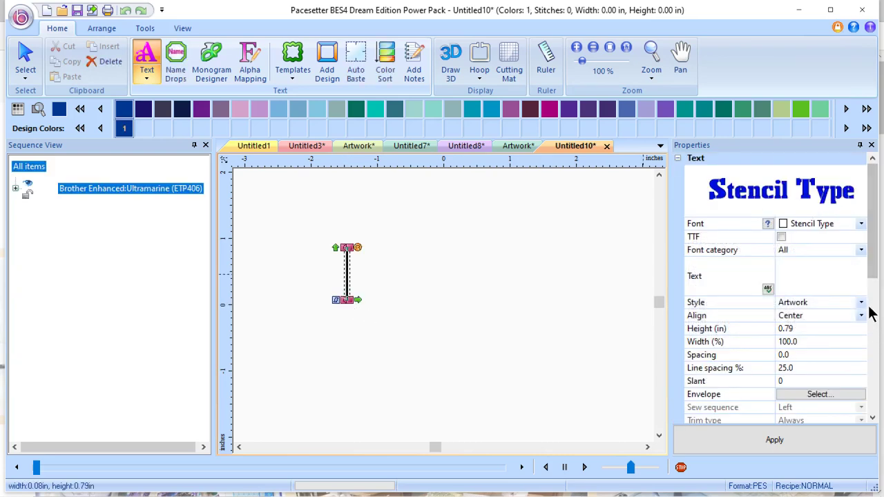
pyautogui.click(860, 302)
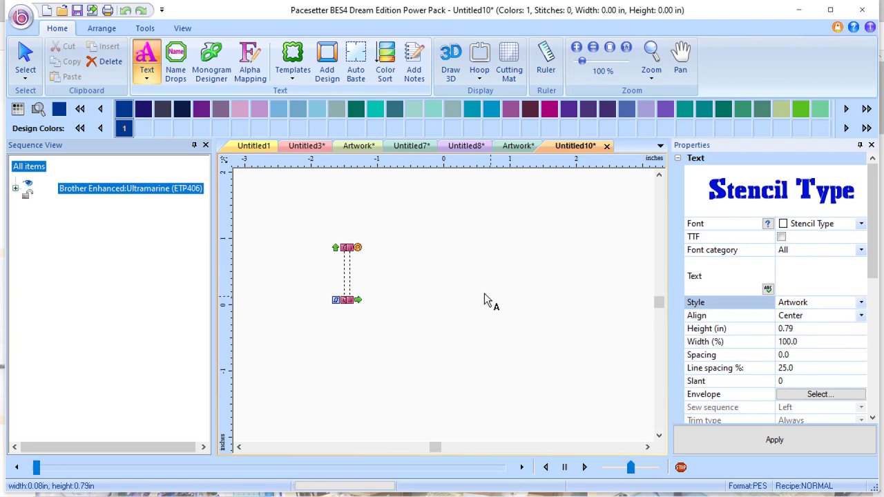
pyautogui.moveTo(818, 271)
pyautogui.write('M')
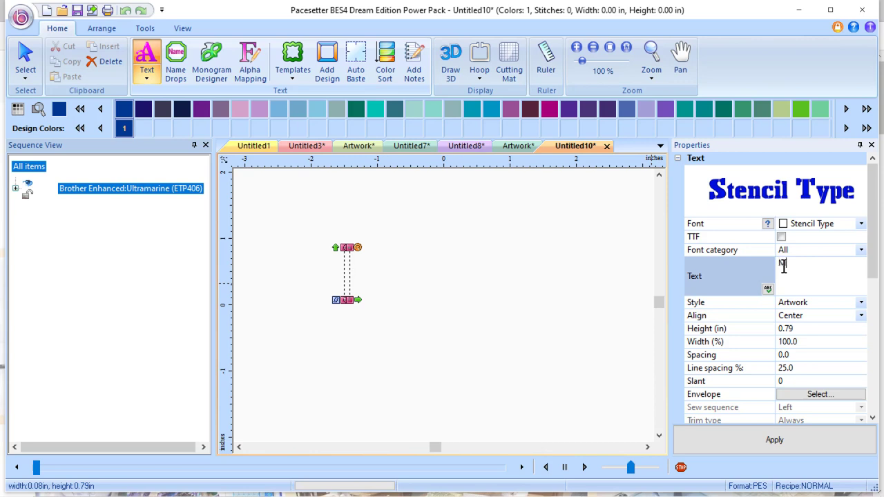
# Enter the two-line text MOORE'S SEWING with letter spacing -1.
pyautogui.write('OORE')
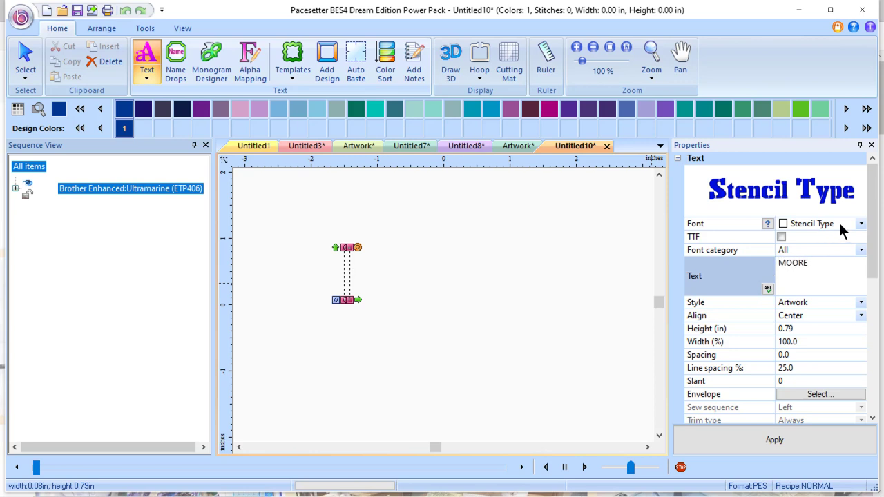
pyautogui.write("'S")
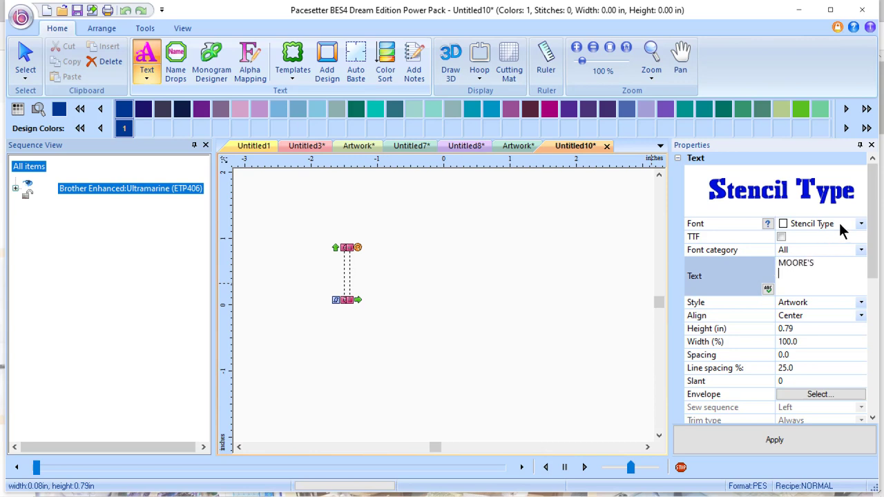
pyautogui.write('SEW')
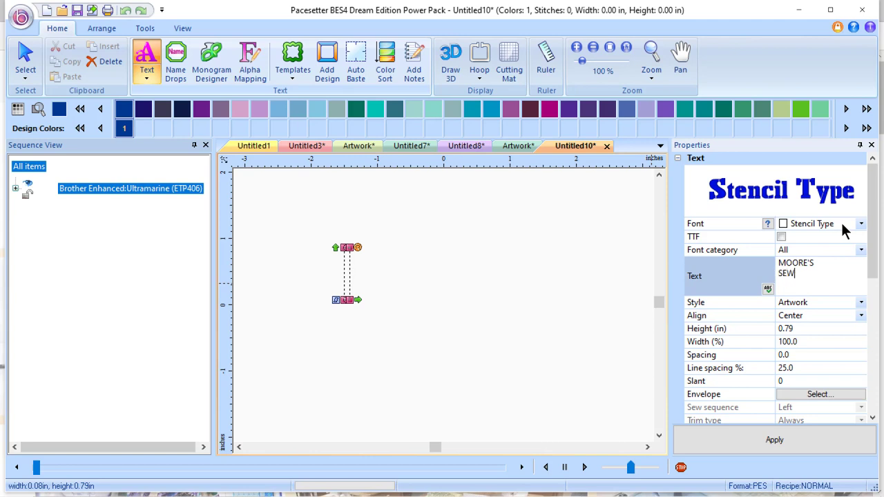
pyautogui.write('ING')
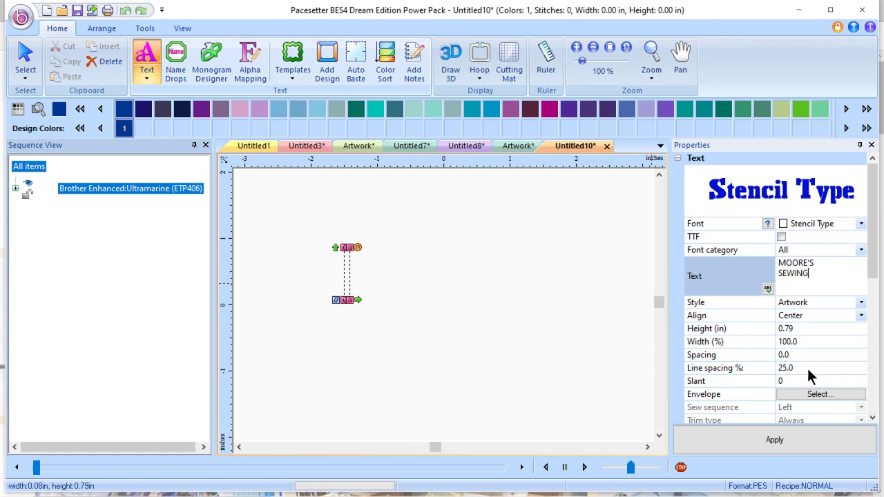
pyautogui.moveTo(811, 358)
pyautogui.write('-')
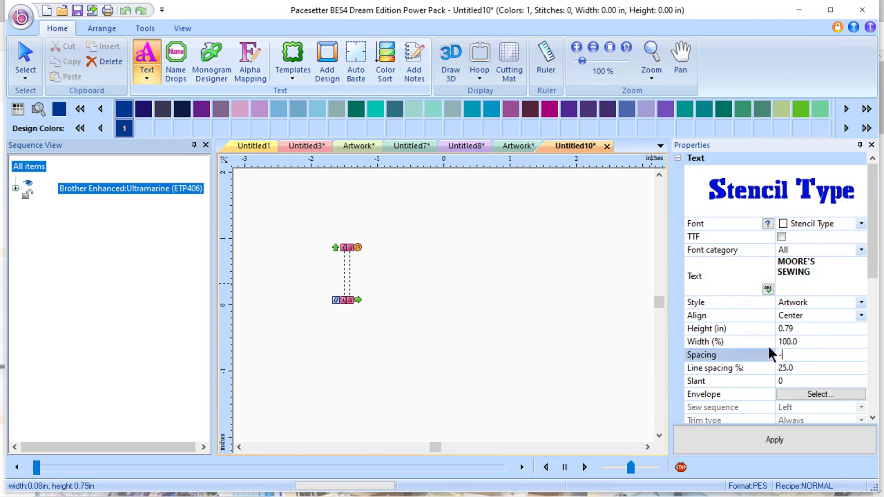
pyautogui.write('1')
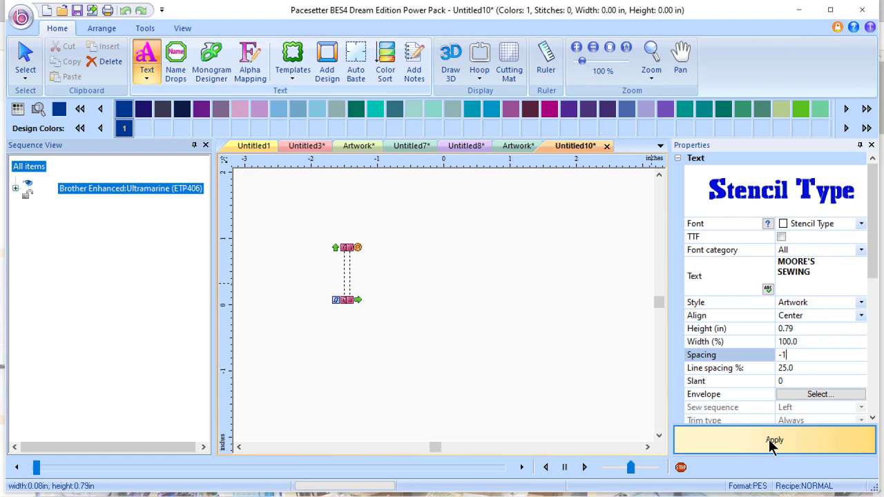
# Generate the blue MOORE'S SEWING stencil text and apply line spacing 3.0.
pyautogui.click(773, 439)
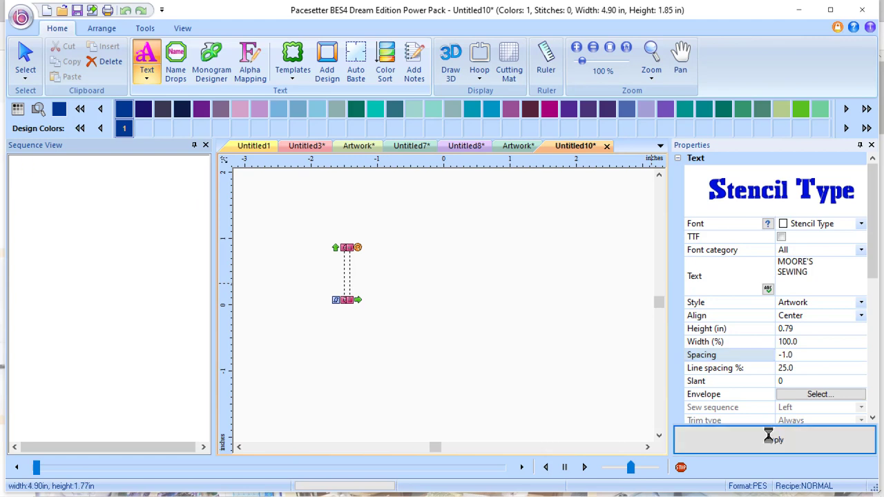
pyautogui.click(774, 440)
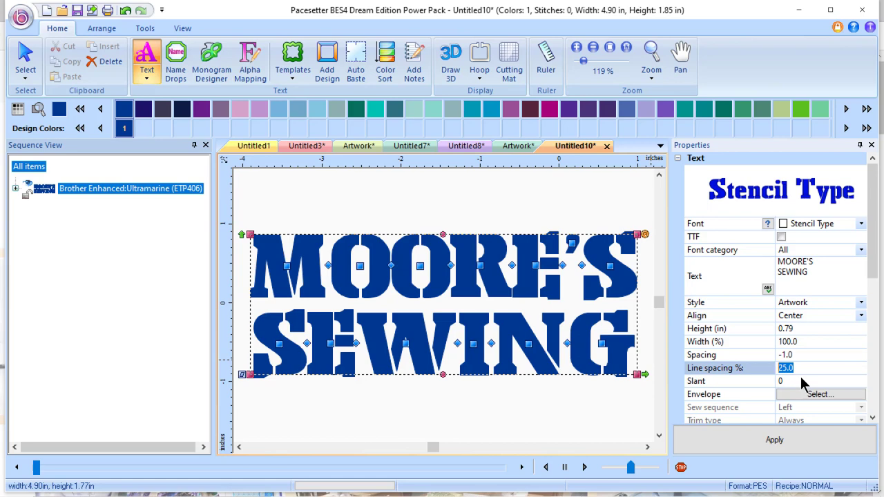
pyautogui.write('2.0')
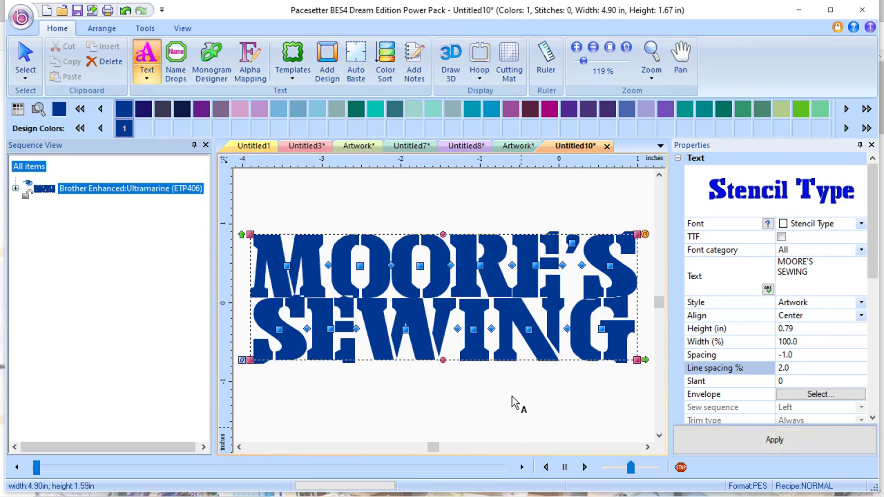
pyautogui.moveTo(473, 407)
pyautogui.write('3')
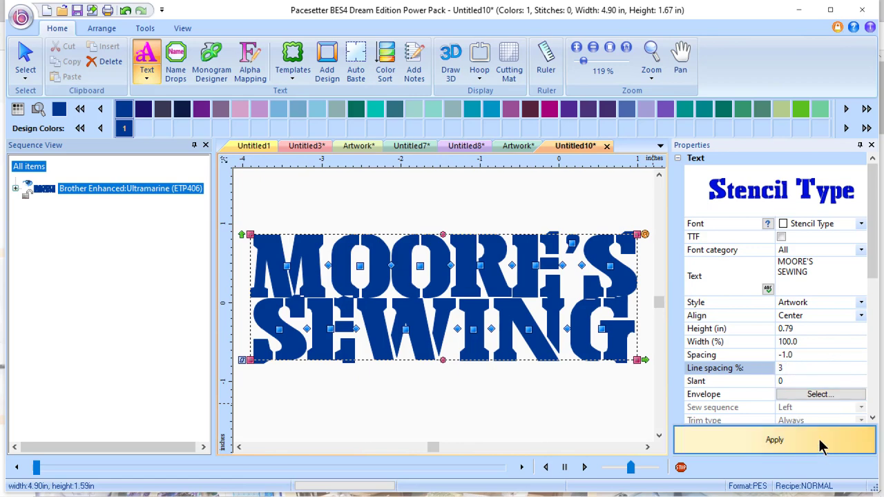
pyautogui.click(774, 440)
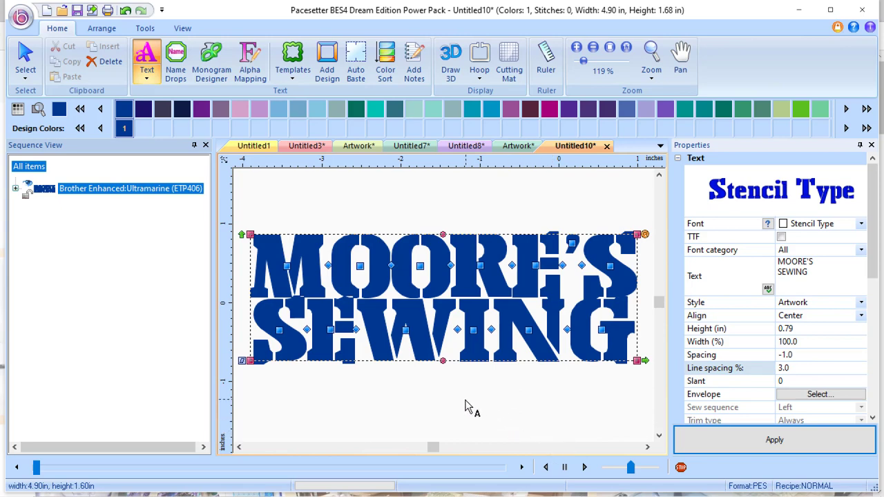
pyautogui.moveTo(565, 415)
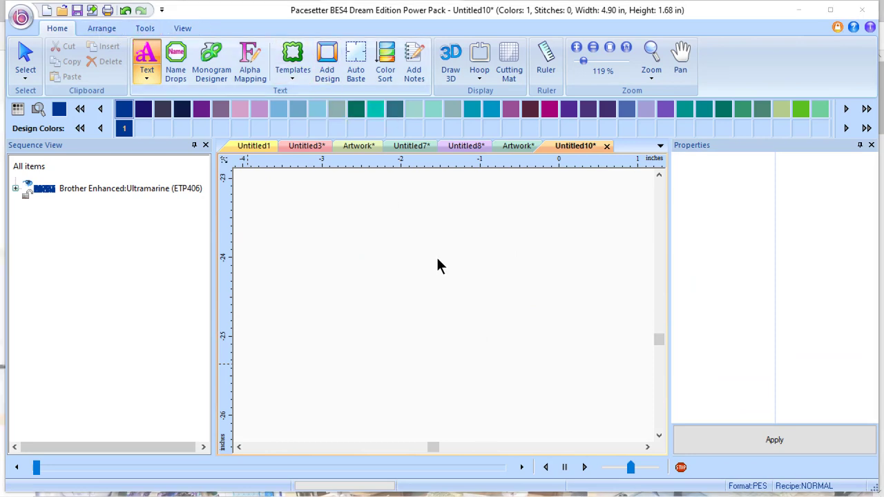
# Add the sewing machine shape from Applique Shapes as a 2.87 × 2.18-inch satin applique and select it.
pyautogui.click(327, 60)
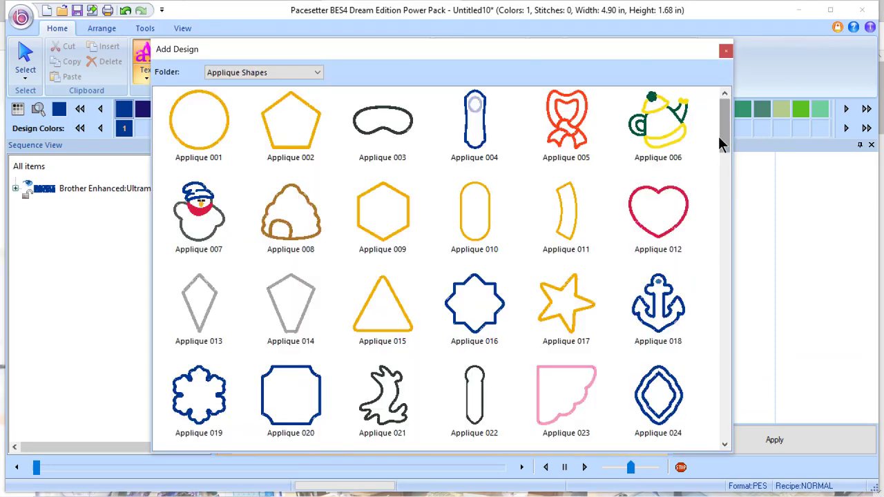
pyautogui.scroll(-3)
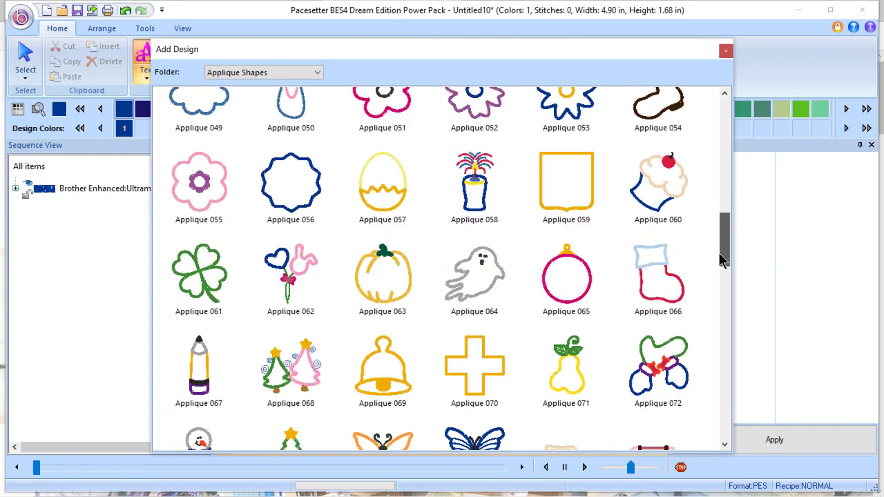
pyautogui.scroll(-3)
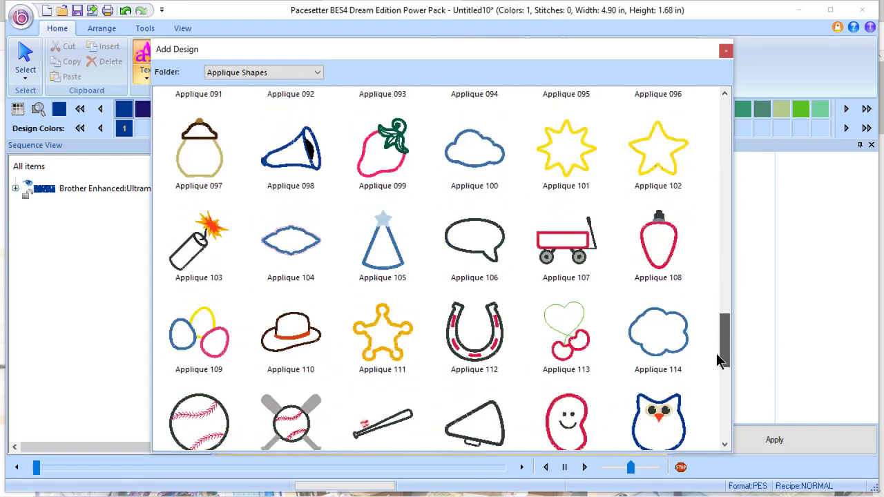
pyautogui.scroll(-3)
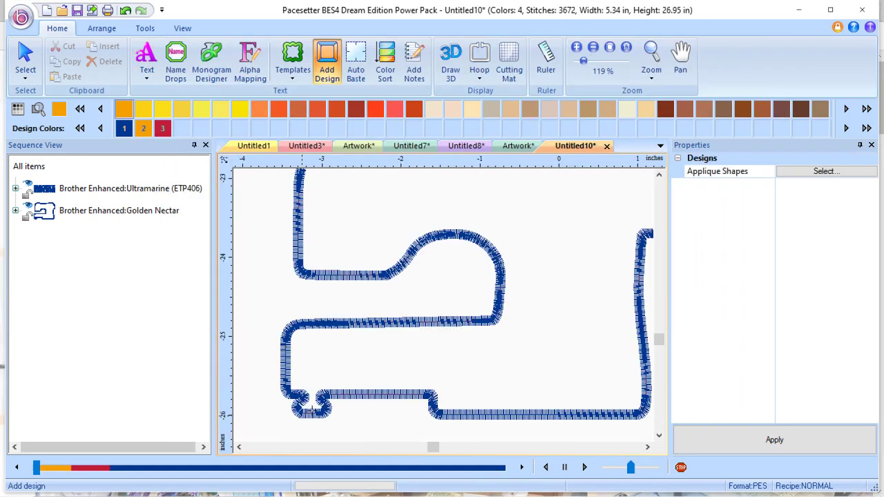
pyautogui.moveTo(163, 245)
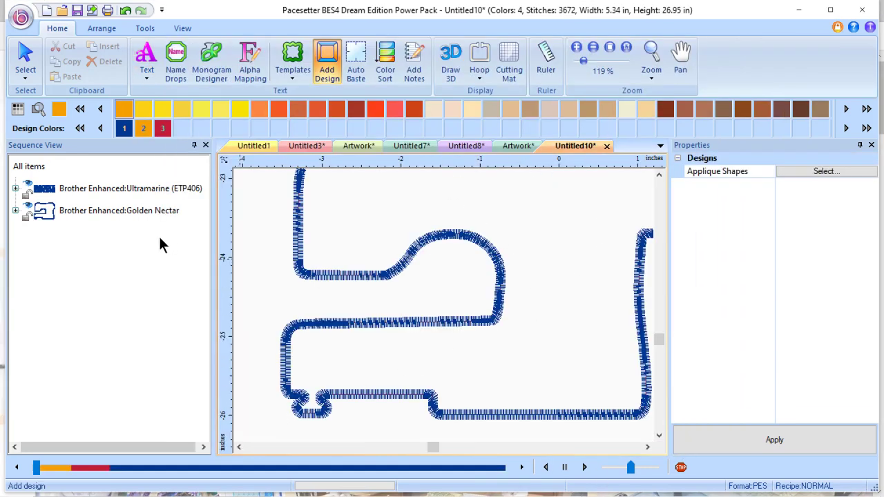
pyautogui.click(119, 209)
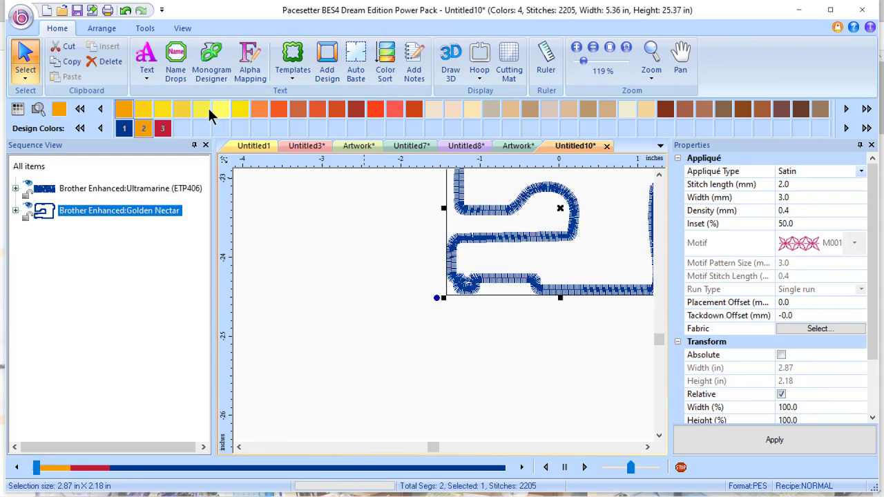
pyautogui.moveTo(183, 110)
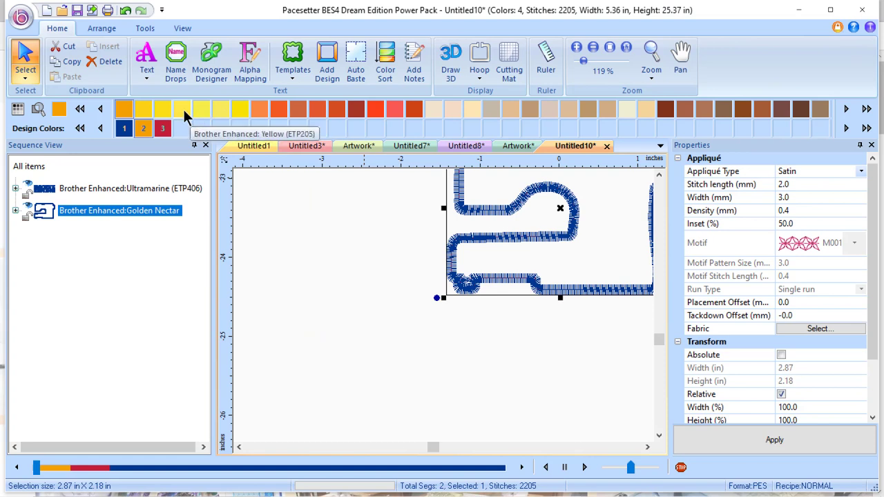
pyautogui.rightClick(182, 109)
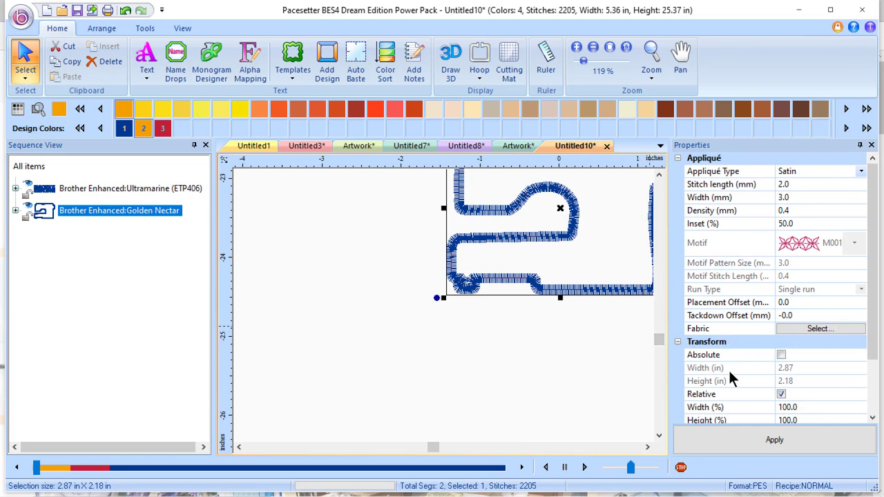
pyautogui.moveTo(431, 343)
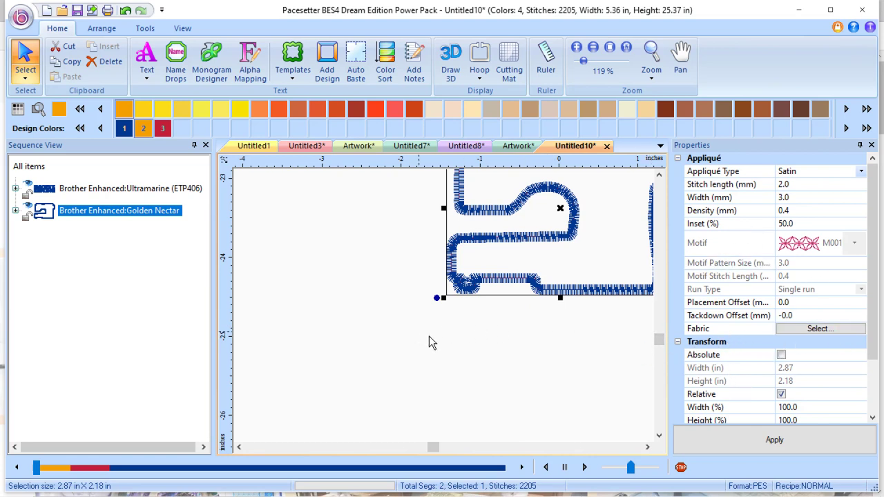
pyautogui.moveTo(101, 29)
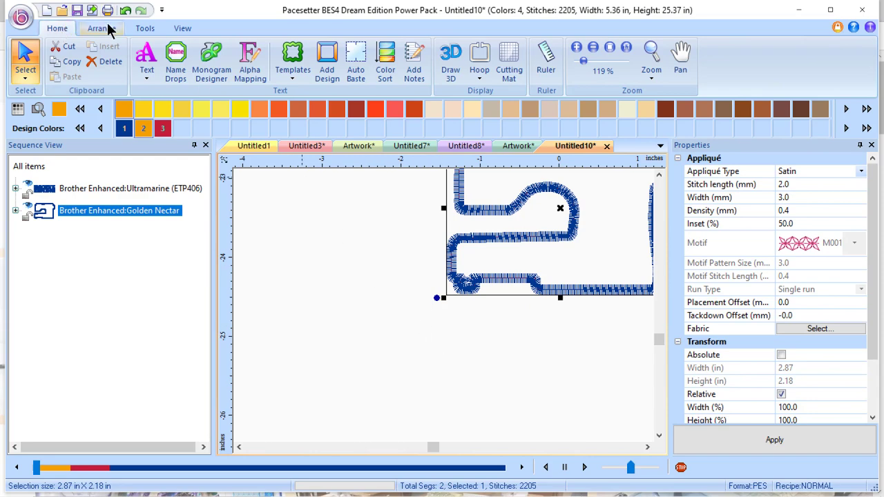
# Convert the sewing machine applique to zero-stitch orange artwork and drag it up beside the lettering.
pyautogui.click(145, 28)
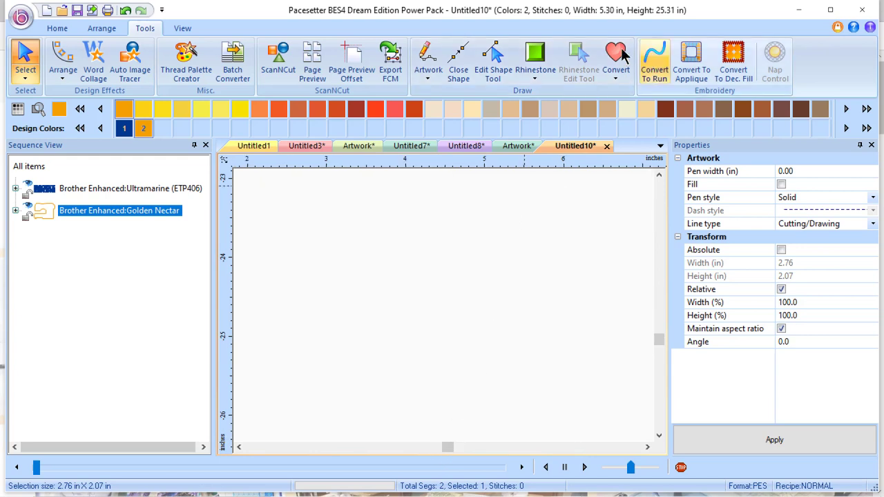
pyautogui.click(57, 28)
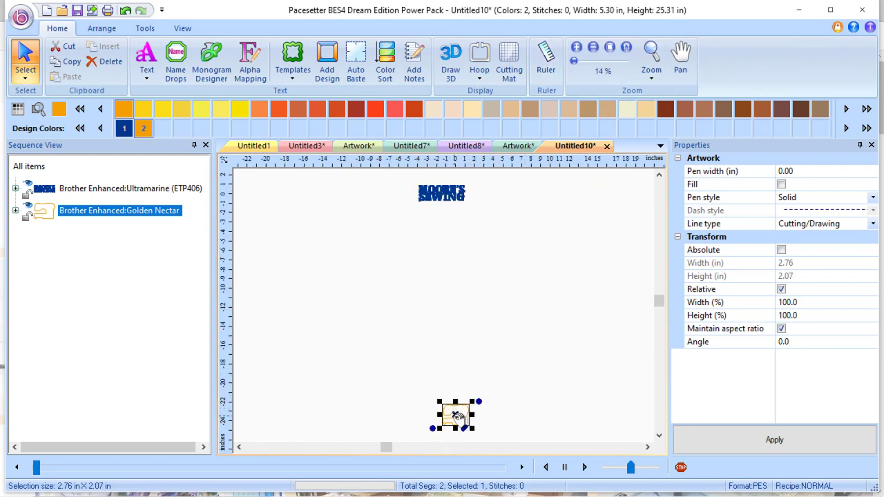
pyautogui.moveTo(452, 414); pyautogui.dragTo(490, 192)
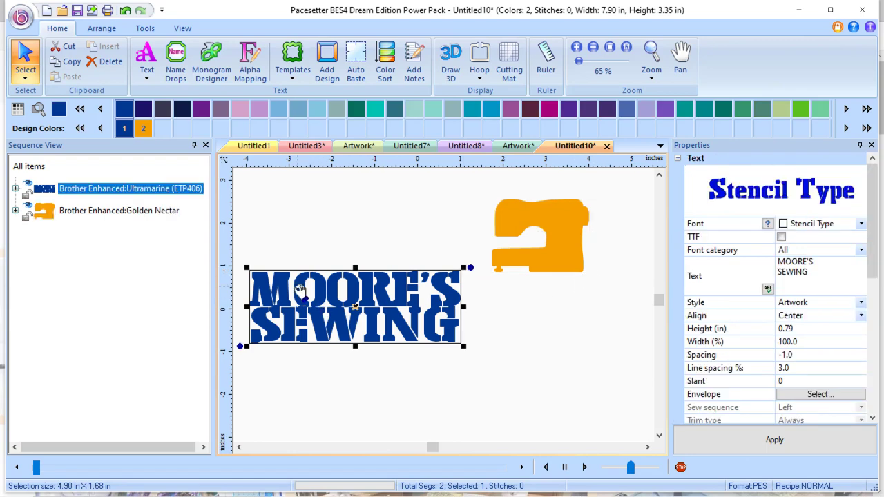
pyautogui.moveTo(251, 277)
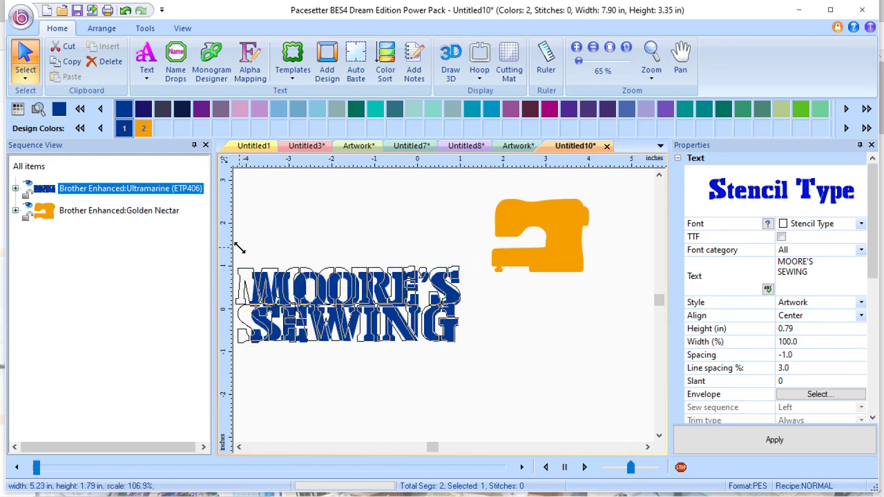
# Scale MOORE'S SEWING to 5.41 × 1.78 inches and center the sewing machine over it.
pyautogui.click(345, 304)
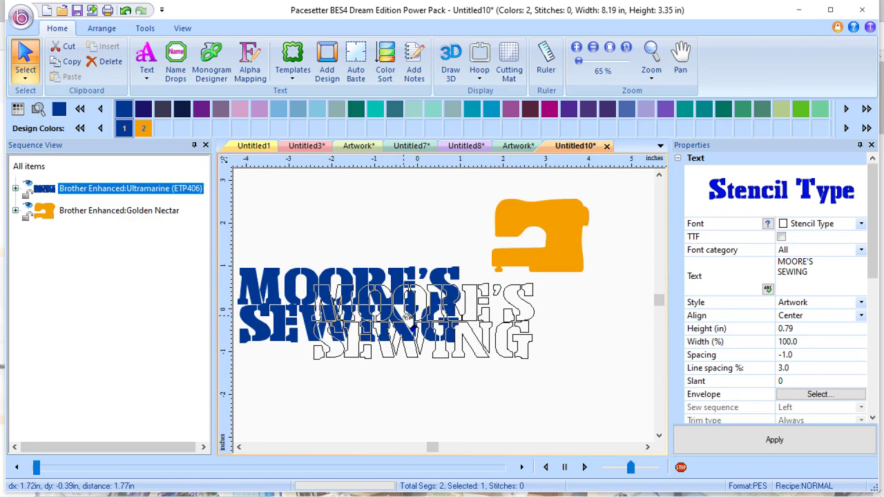
pyautogui.click(540, 234)
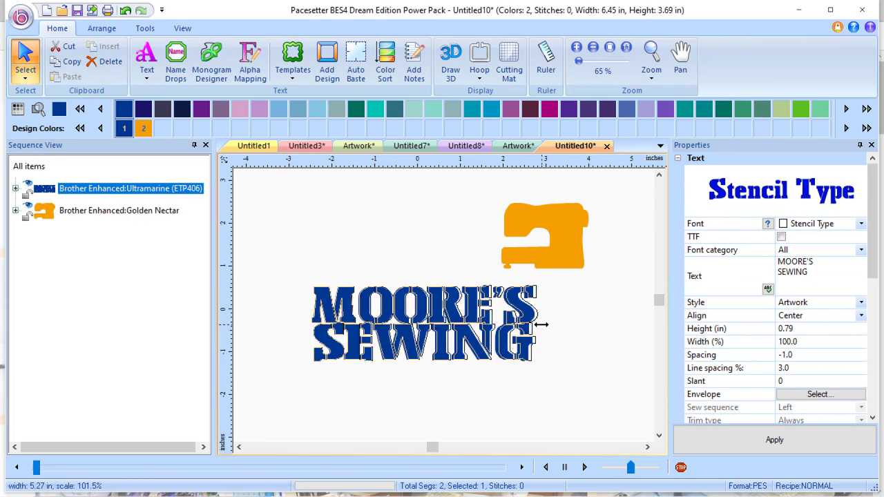
pyautogui.click(425, 323)
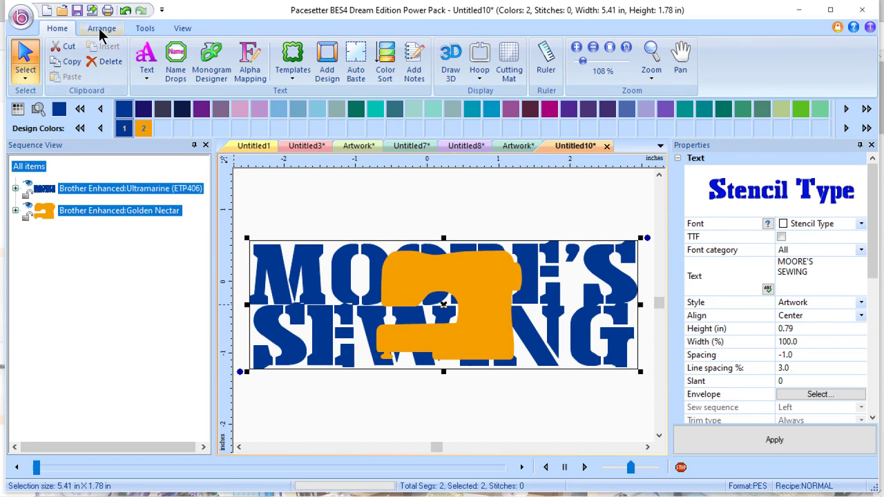
# Apply the Transform Artwork Knockout so the sewing machine fills only the overlapped blue letters.
pyautogui.click(101, 27)
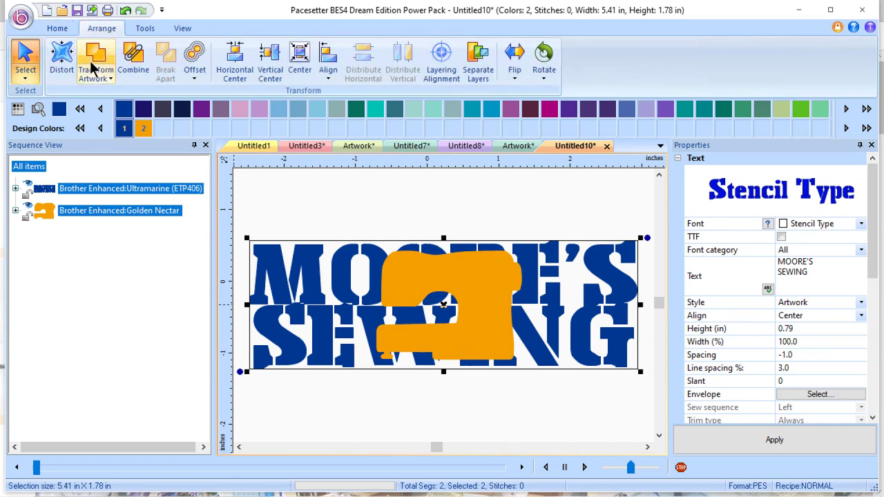
pyautogui.click(95, 59)
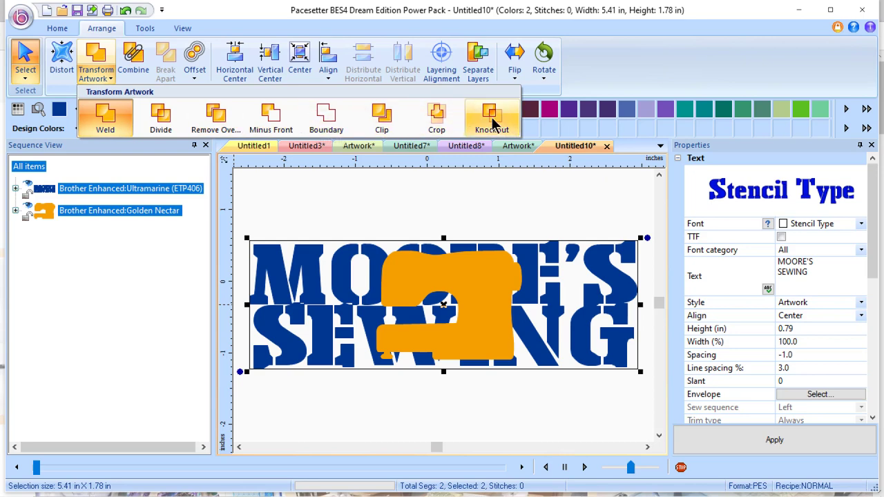
pyautogui.click(491, 117)
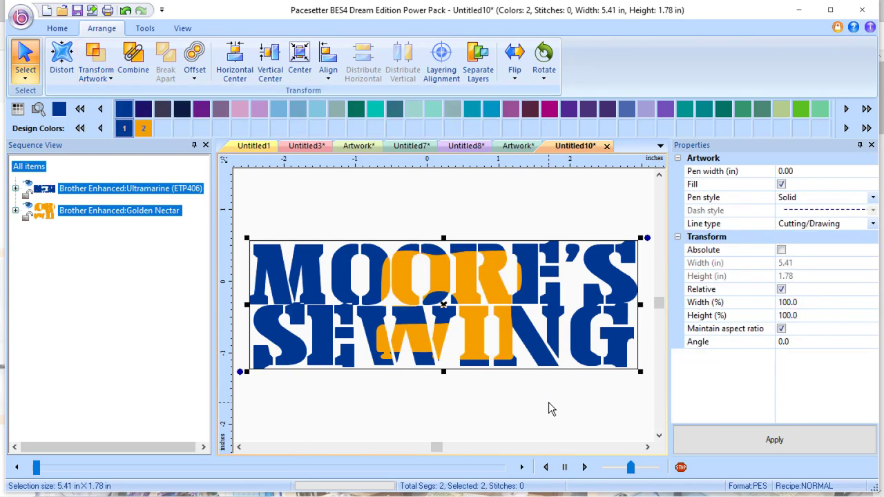
pyautogui.moveTo(383, 368)
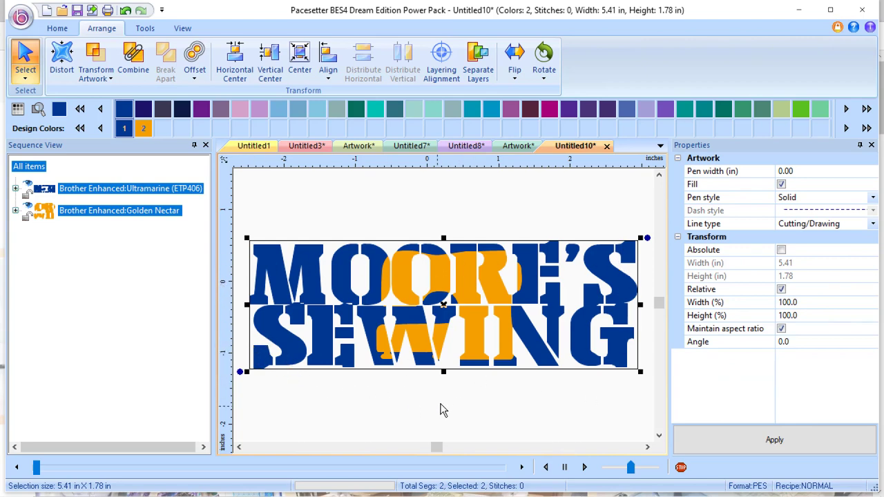
pyautogui.moveTo(461, 407)
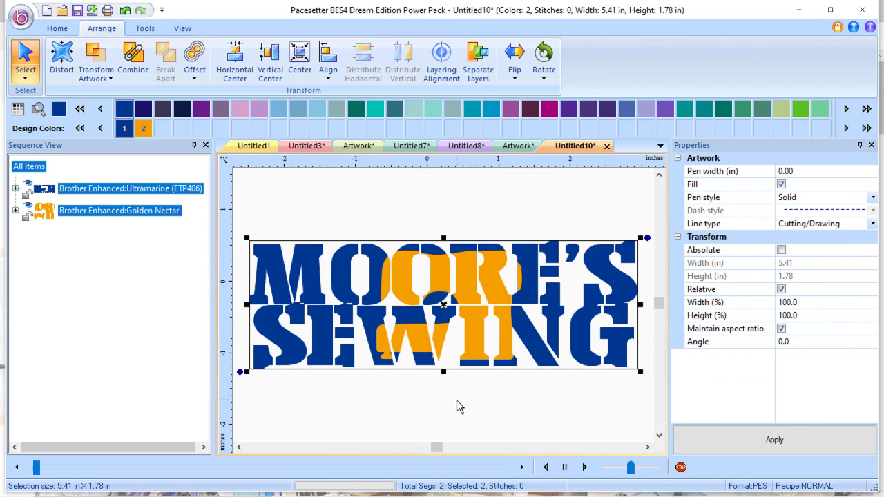